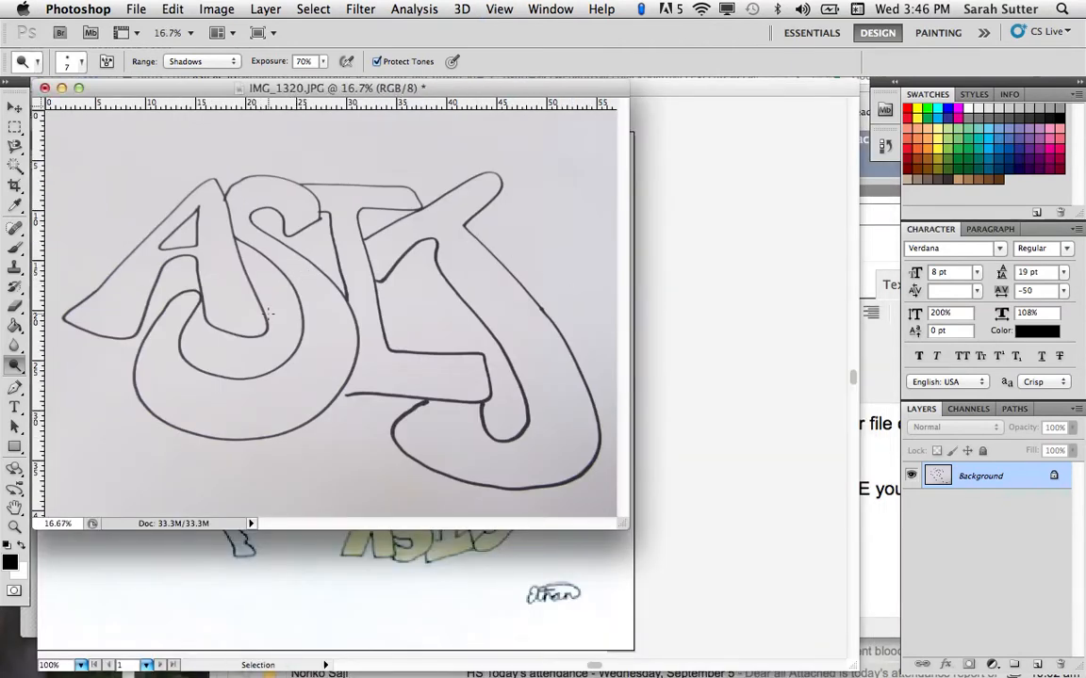
mouse_move(164, 231)
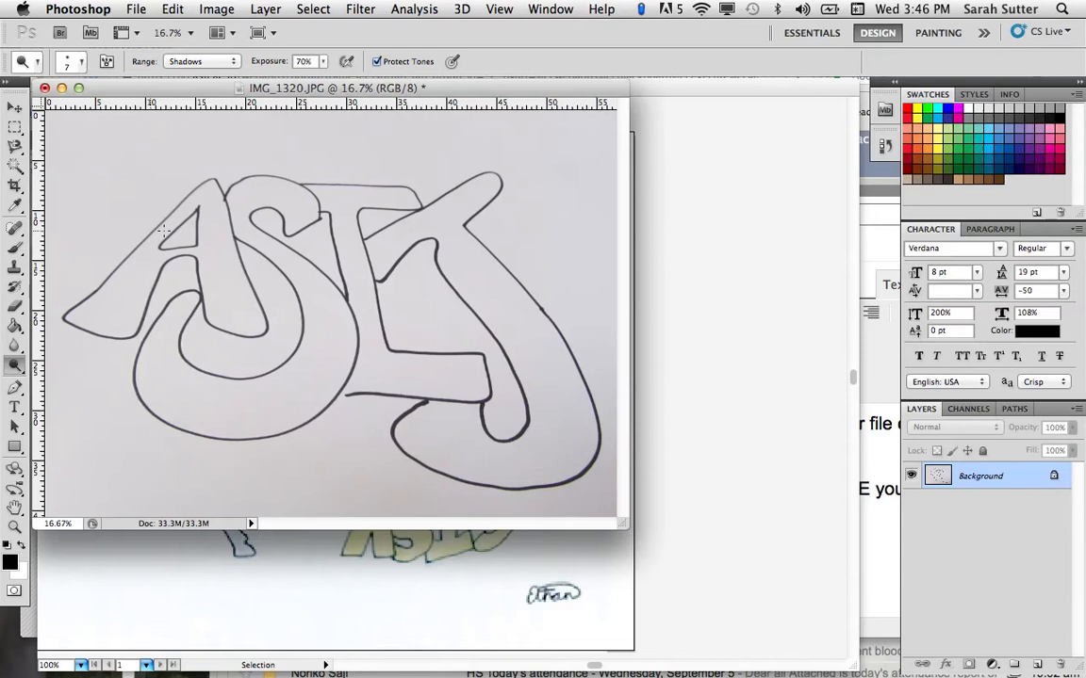
mouse_move(373, 418)
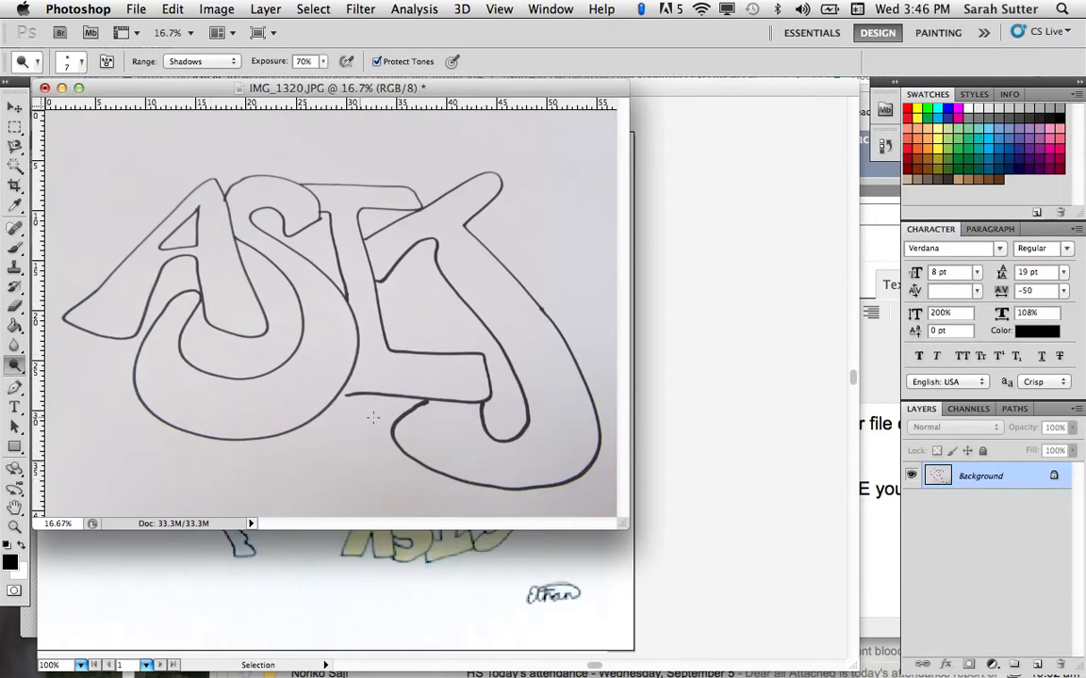
mouse_move(93, 319)
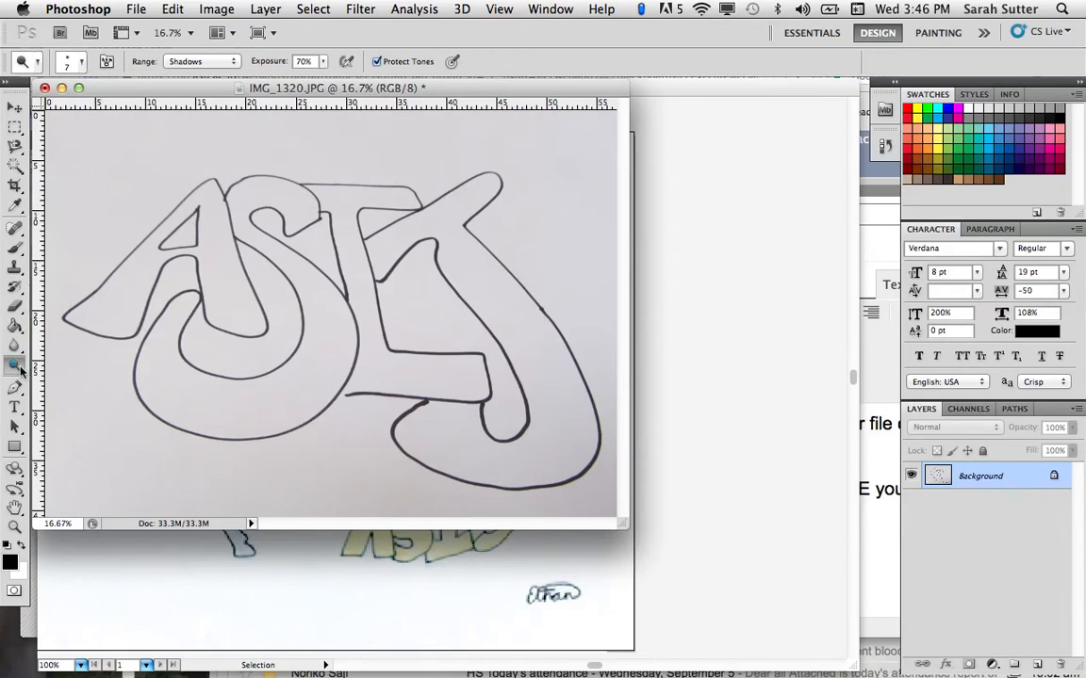
mouse_move(17, 370)
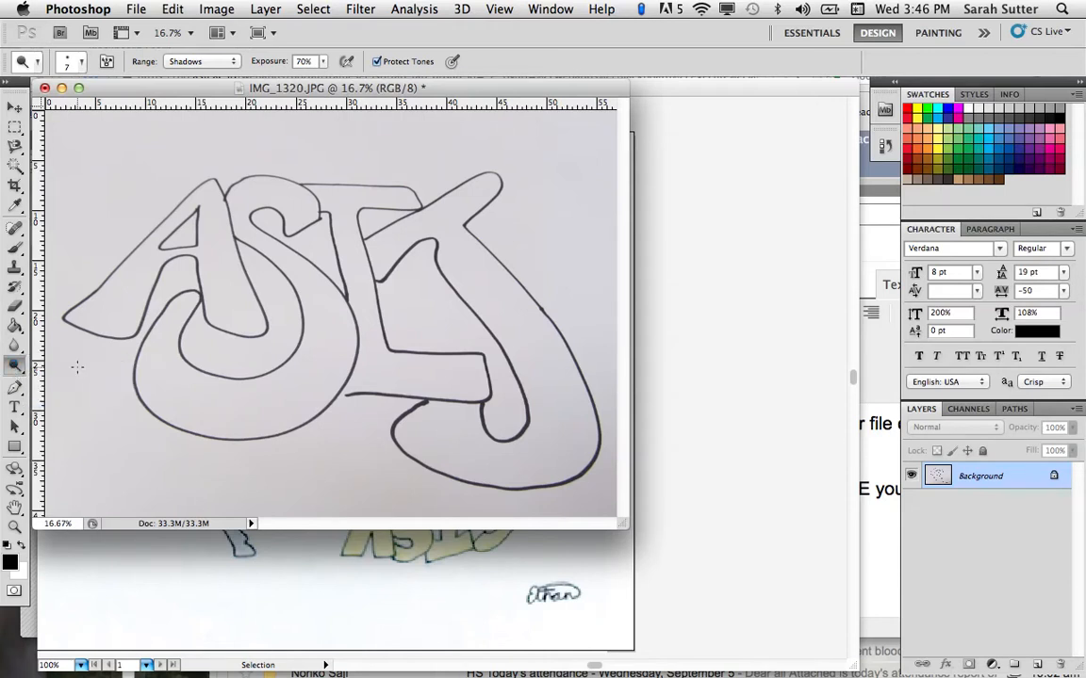
- Set the Dodge Range to Highlights and brighten the grey paper around the ASIJ letters
click(201, 60)
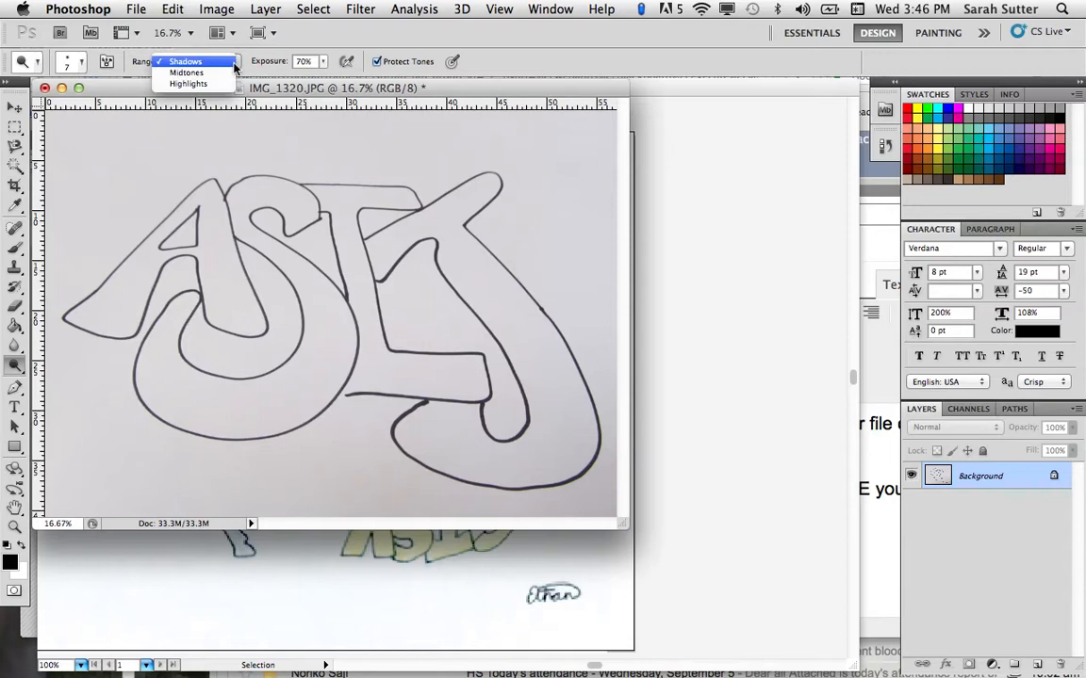
click(186, 60)
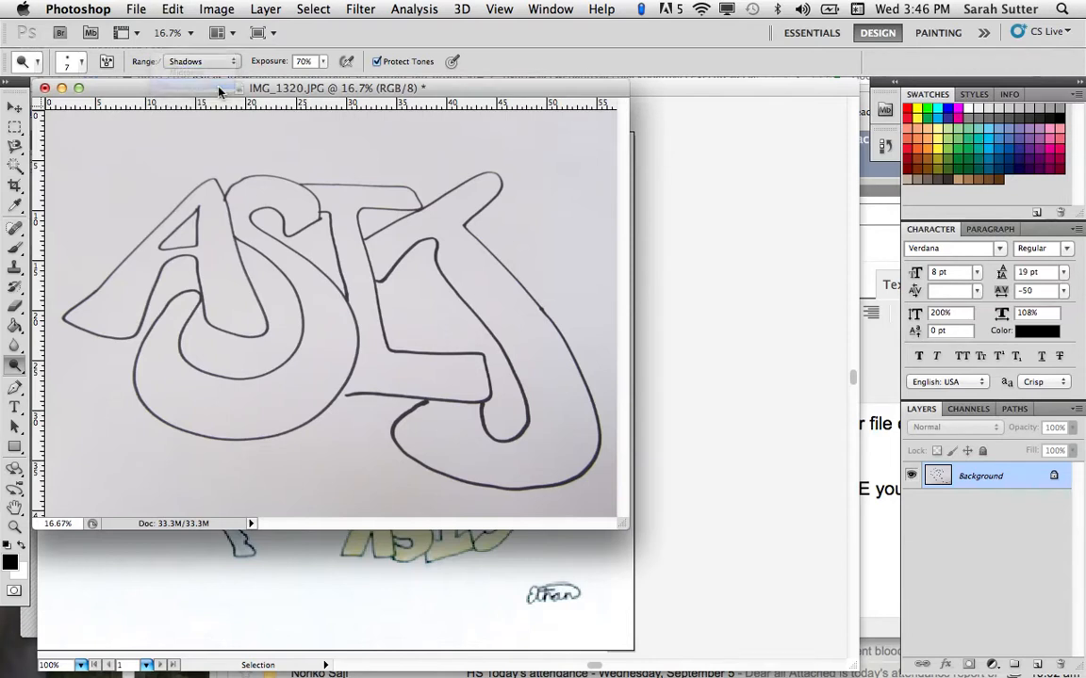
click(201, 60)
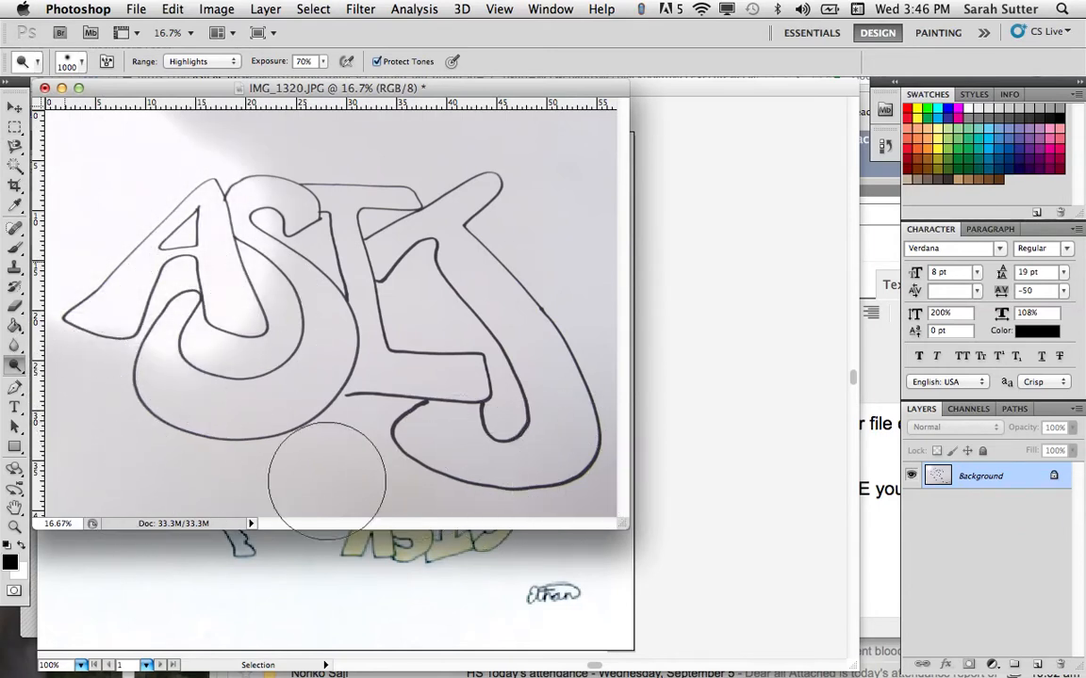
drag(325, 480, 225, 174)
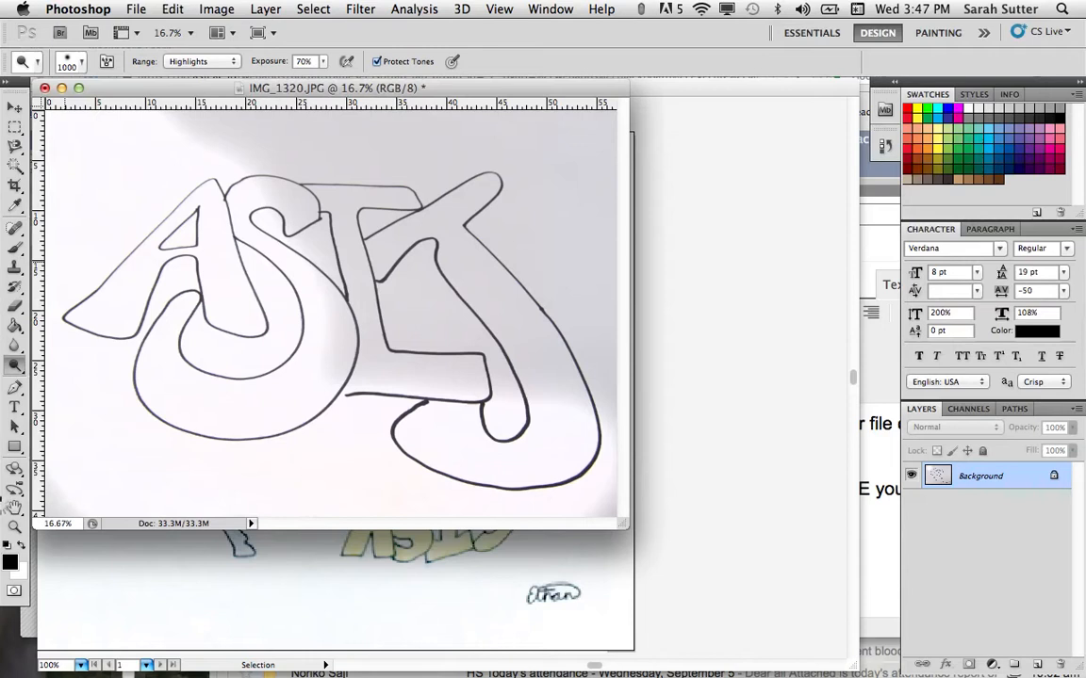
mouse_move(603, 440)
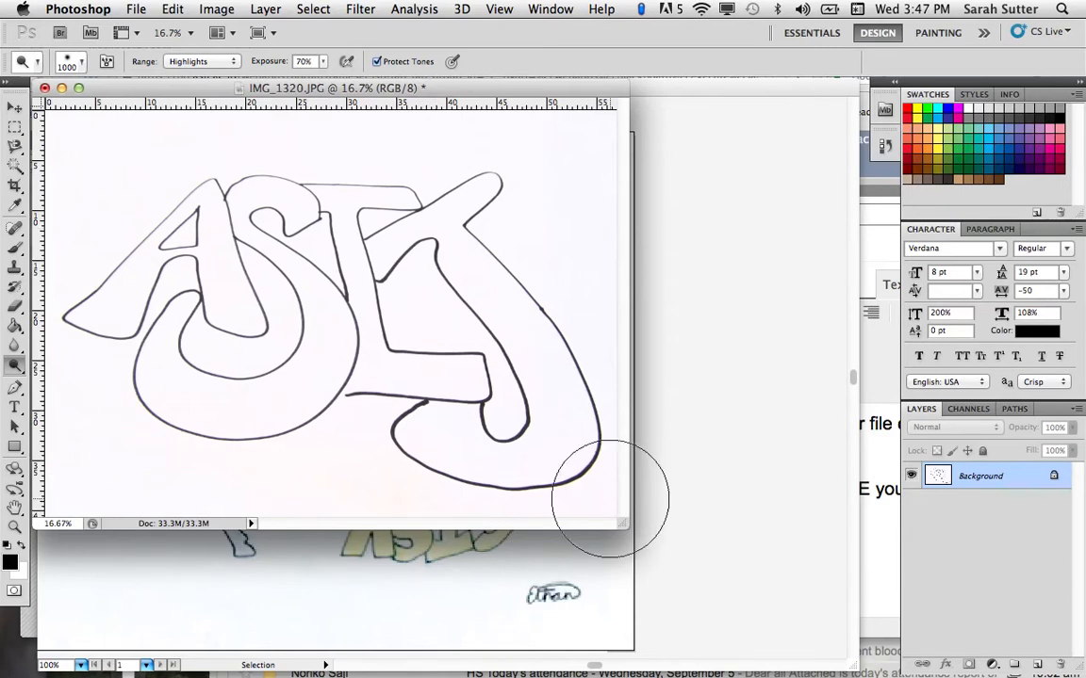
mouse_move(613, 490)
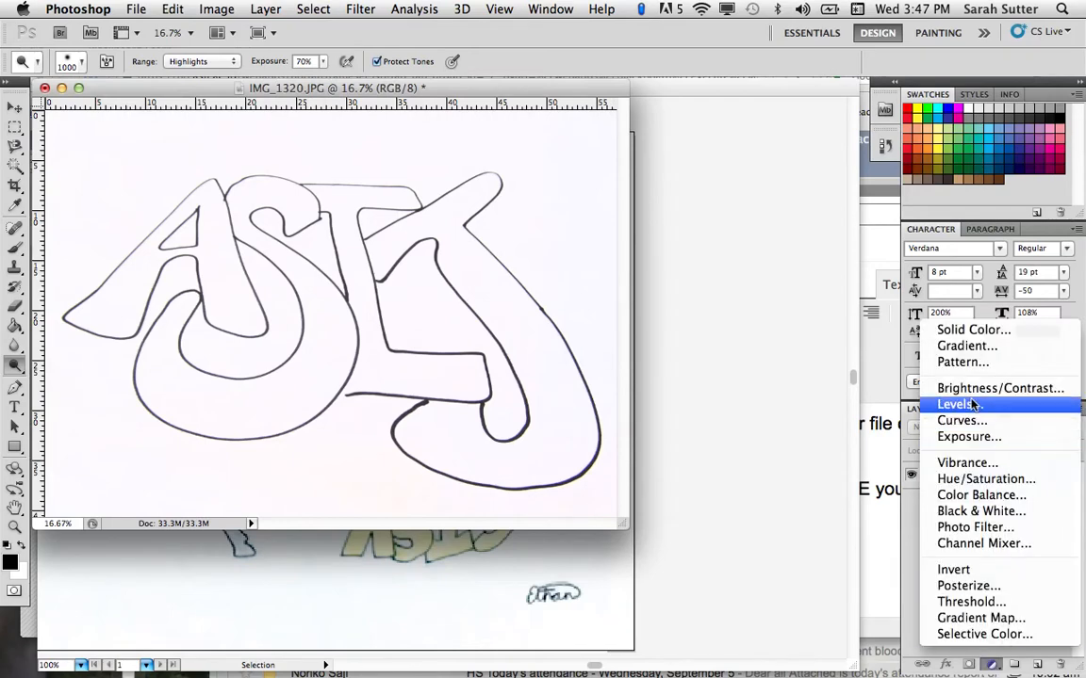
- Add a Levels layer, sliding black input right and white input left to darken outlines
click(957, 403)
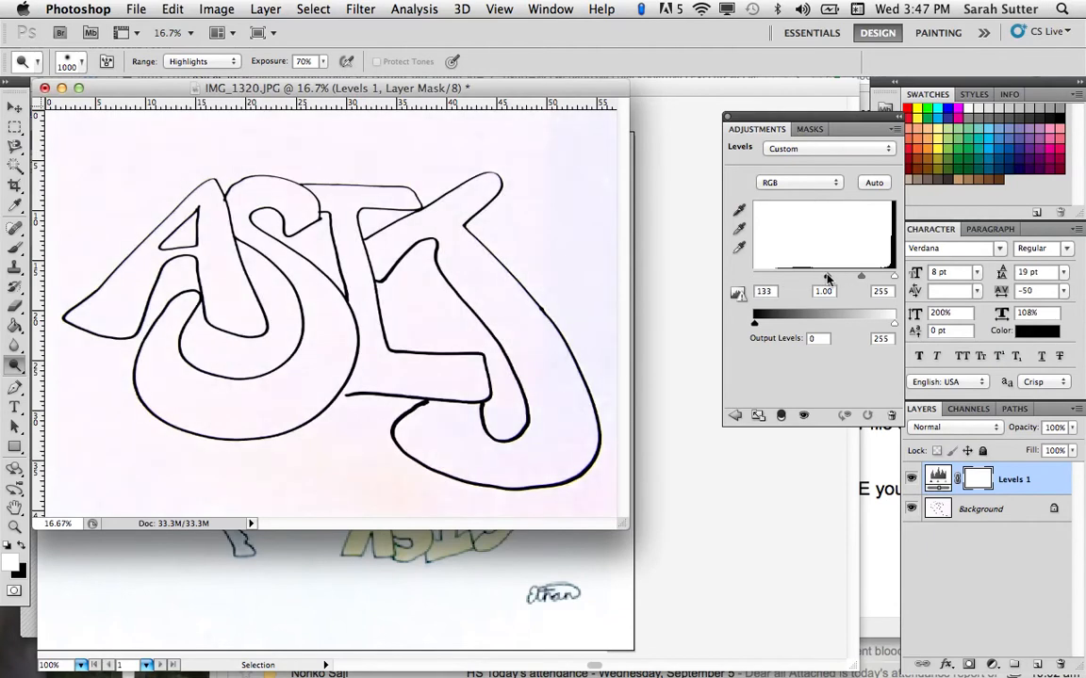
drag(829, 278, 843, 278)
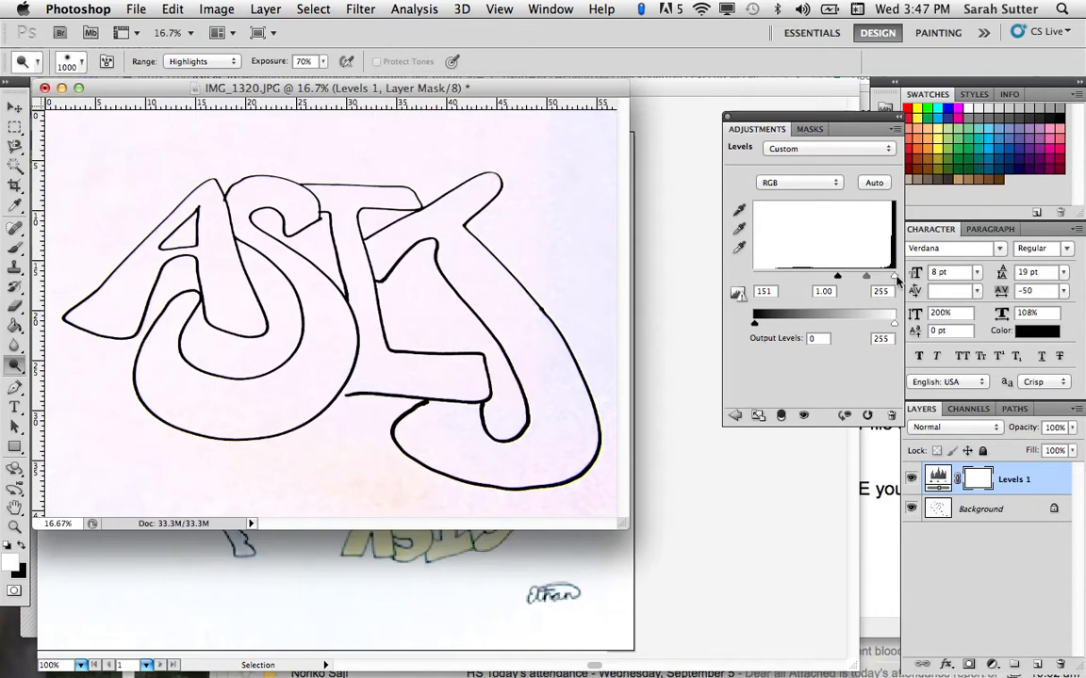
drag(893, 276, 852, 276)
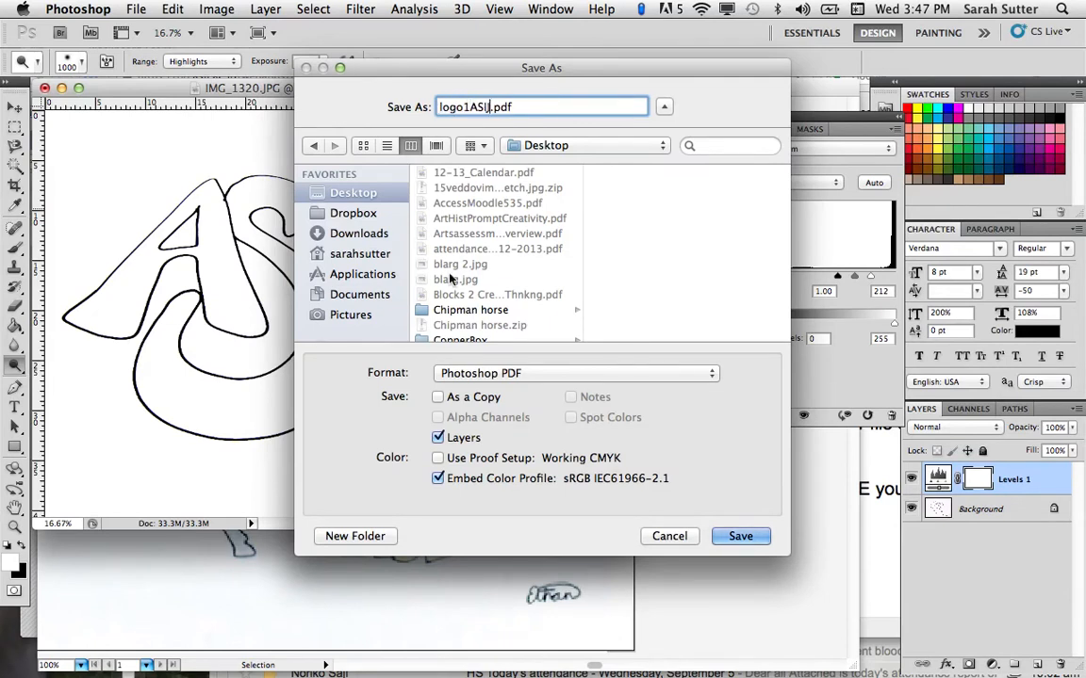
- Save the drawing as JPEG logo1ASIJ, accept the quality settings, and close the original photo
click(574, 373)
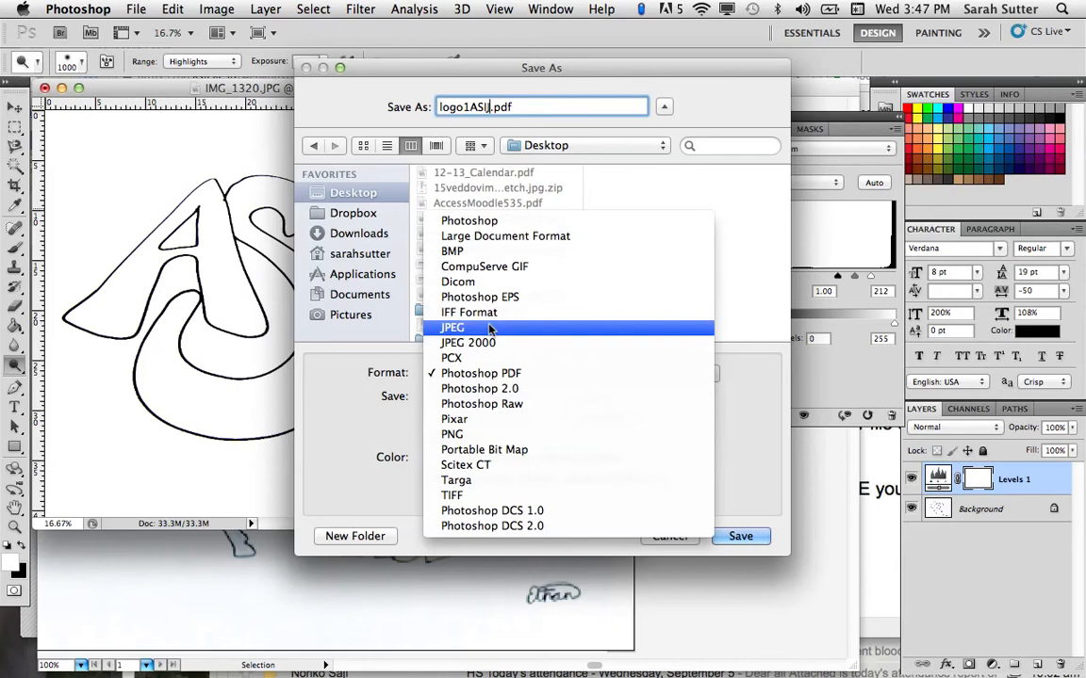
click(452, 327)
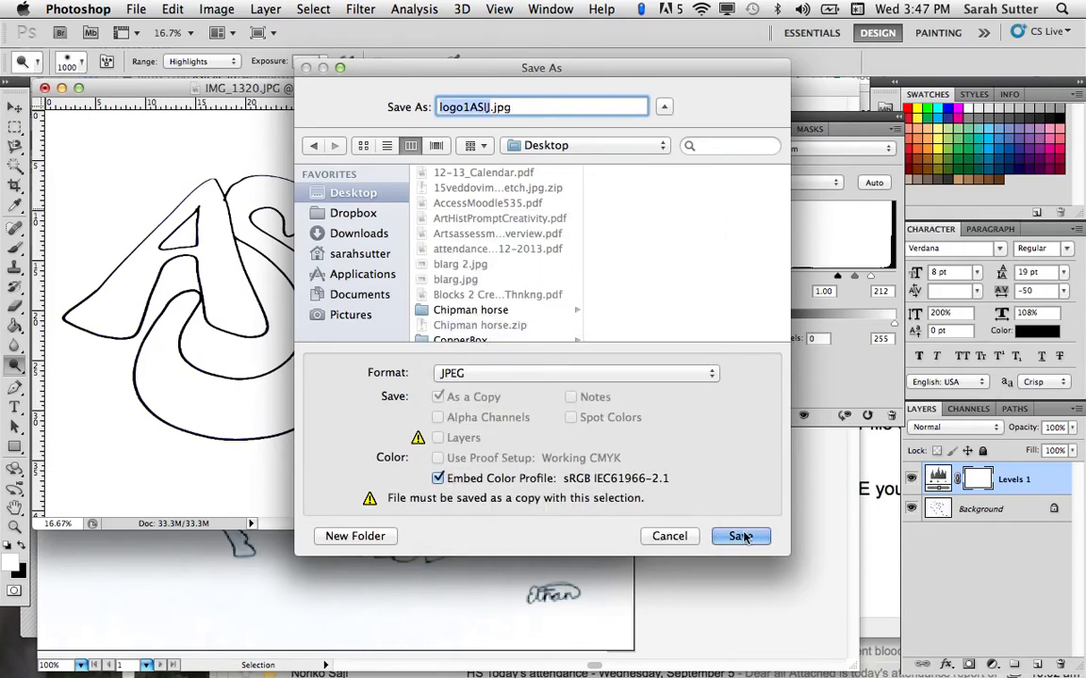
click(740, 536)
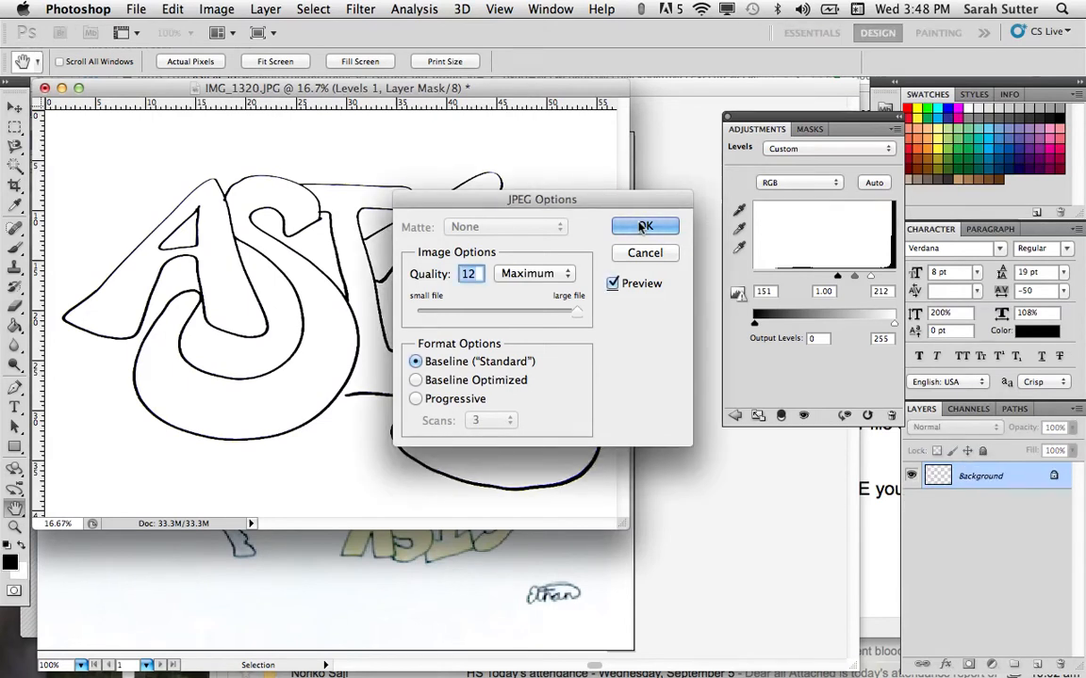
click(645, 226)
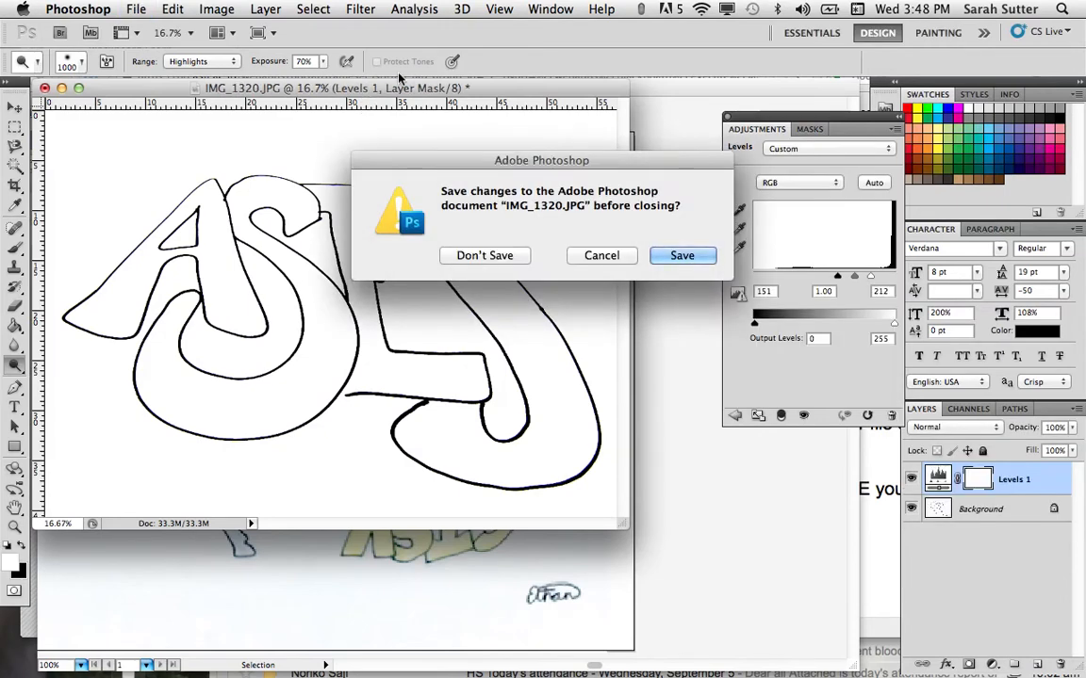
click(484, 255)
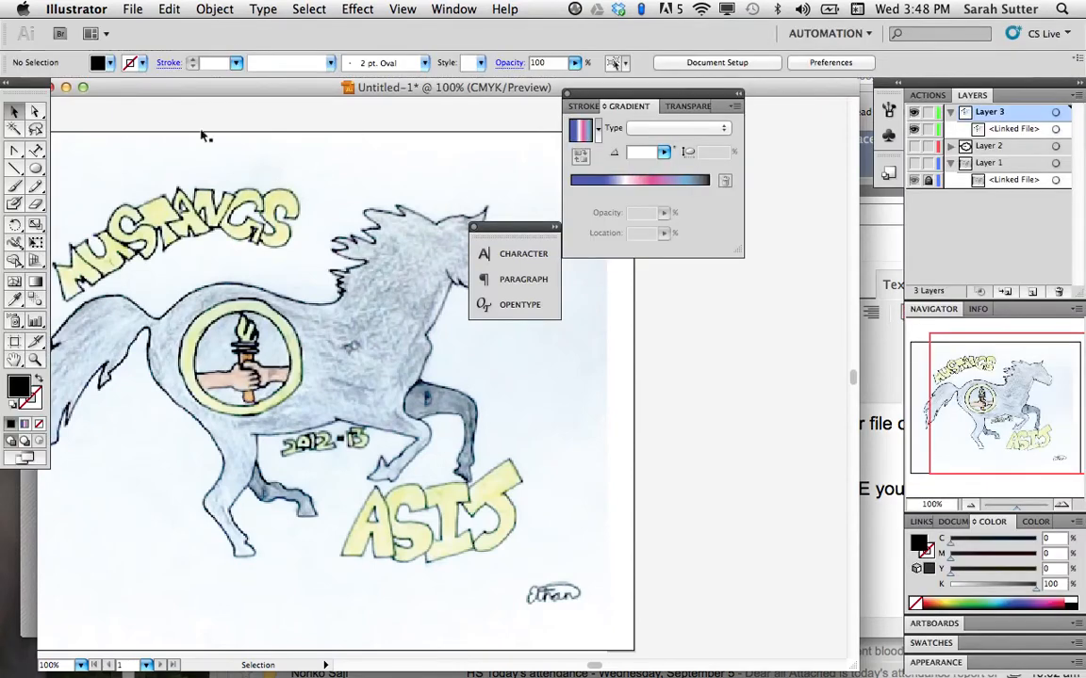
- Bring up the File menu, ready to import an image onto the empty Layer 4
click(132, 8)
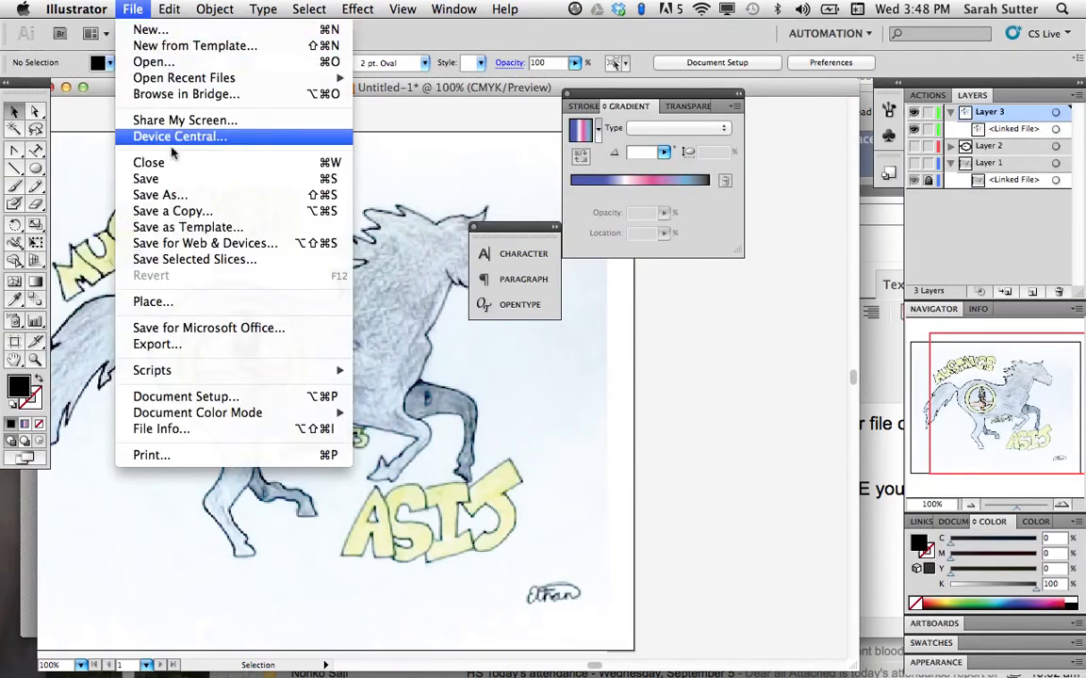
mouse_move(152, 302)
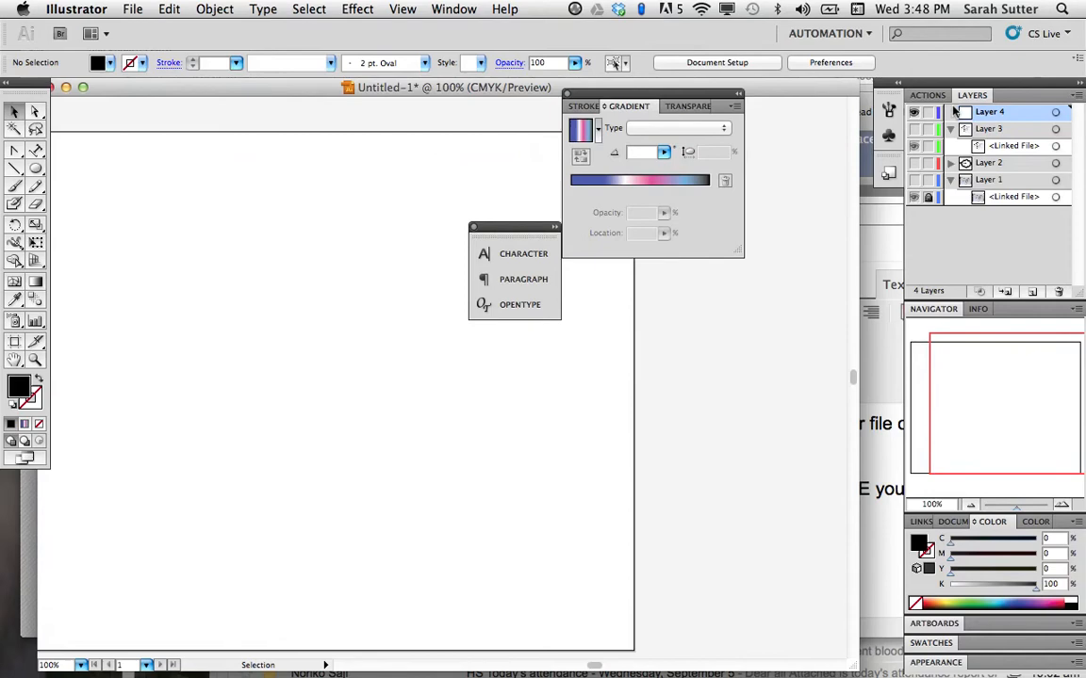
click(132, 9)
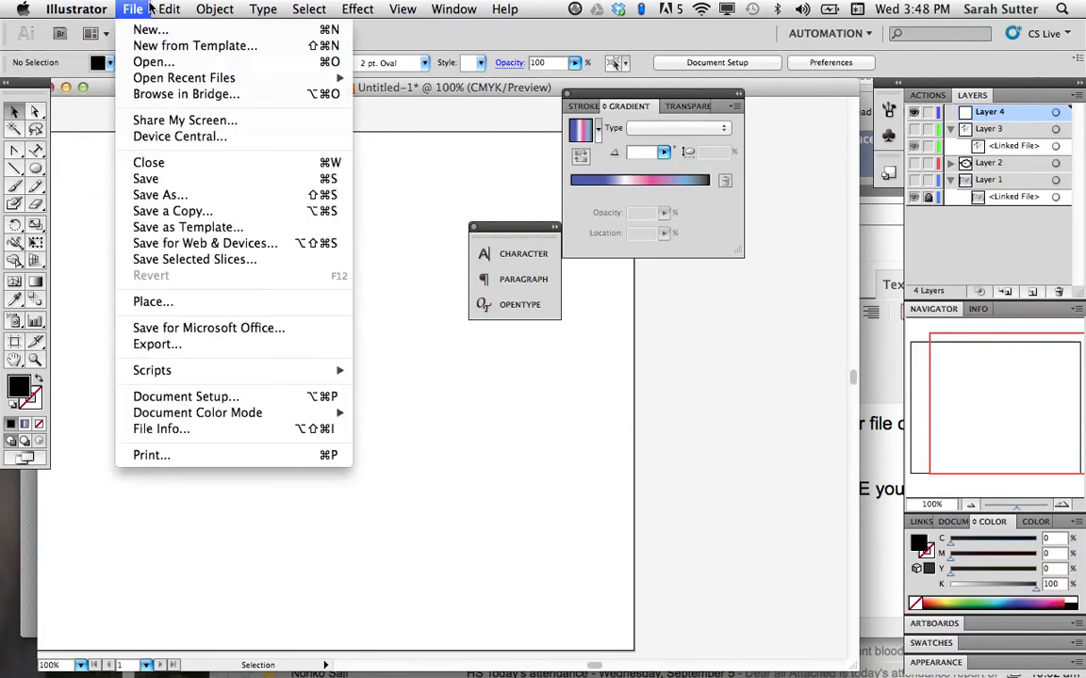
mouse_move(153, 302)
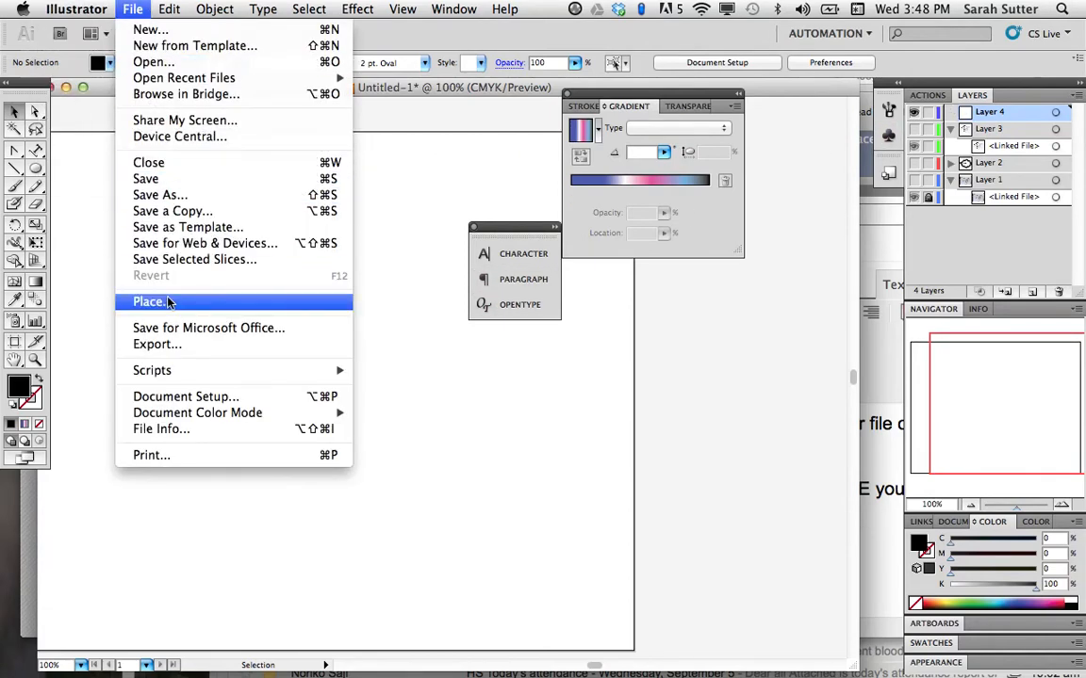
- Place logo1ASIJ.jpg from the Desktop onto Layer 4 as a linked image
click(148, 301)
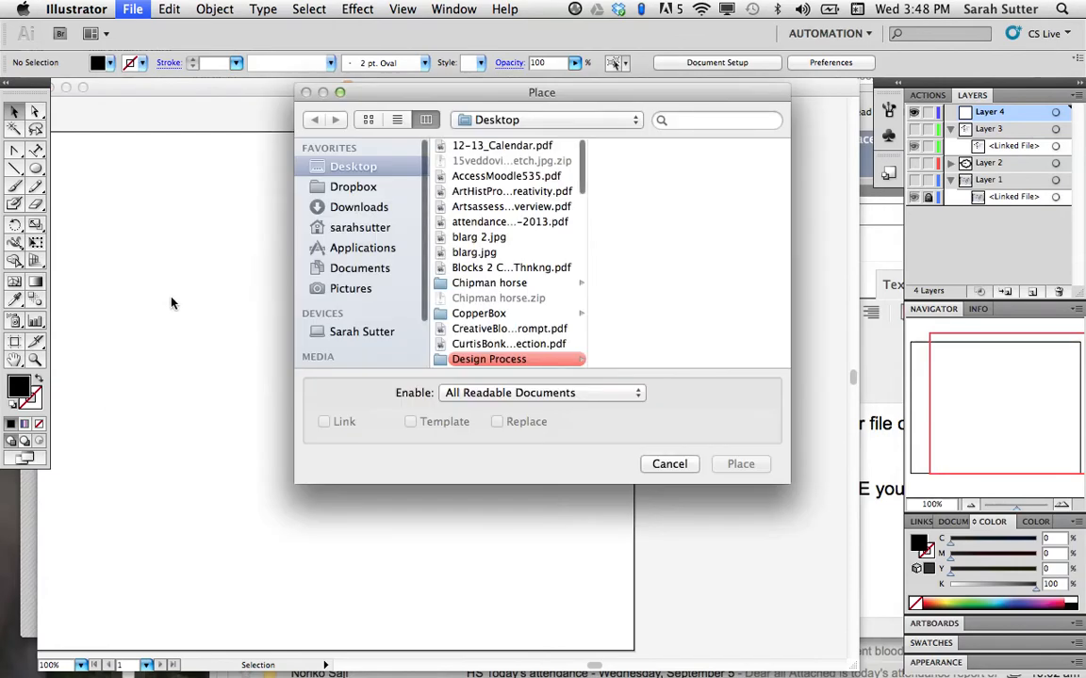
mouse_move(500, 261)
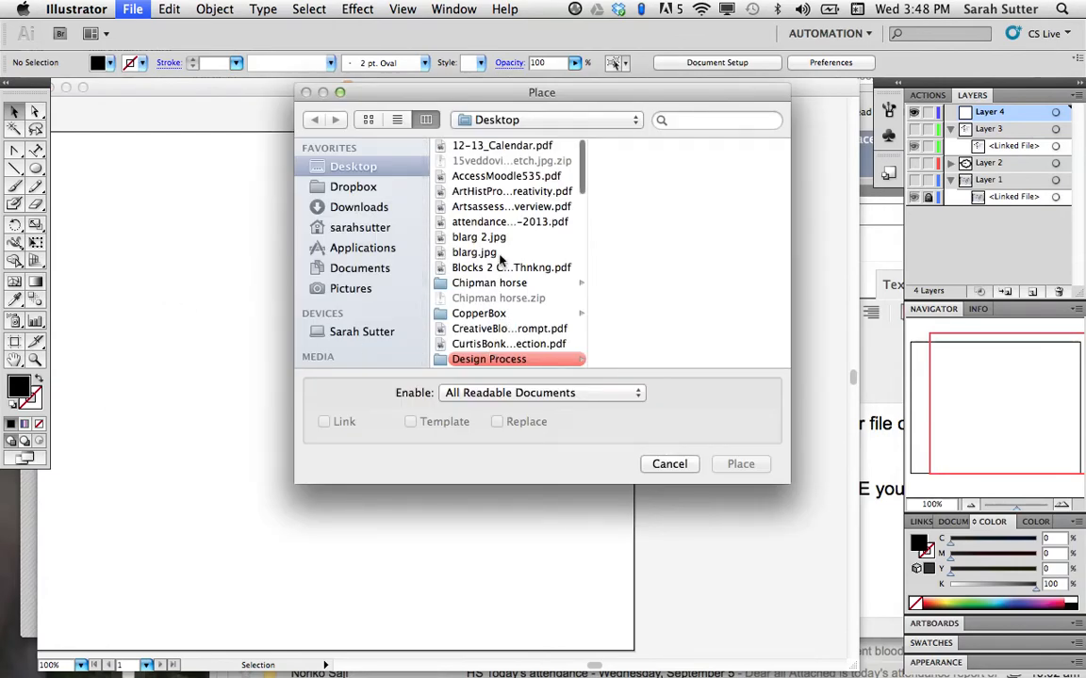
scroll(down, 3)
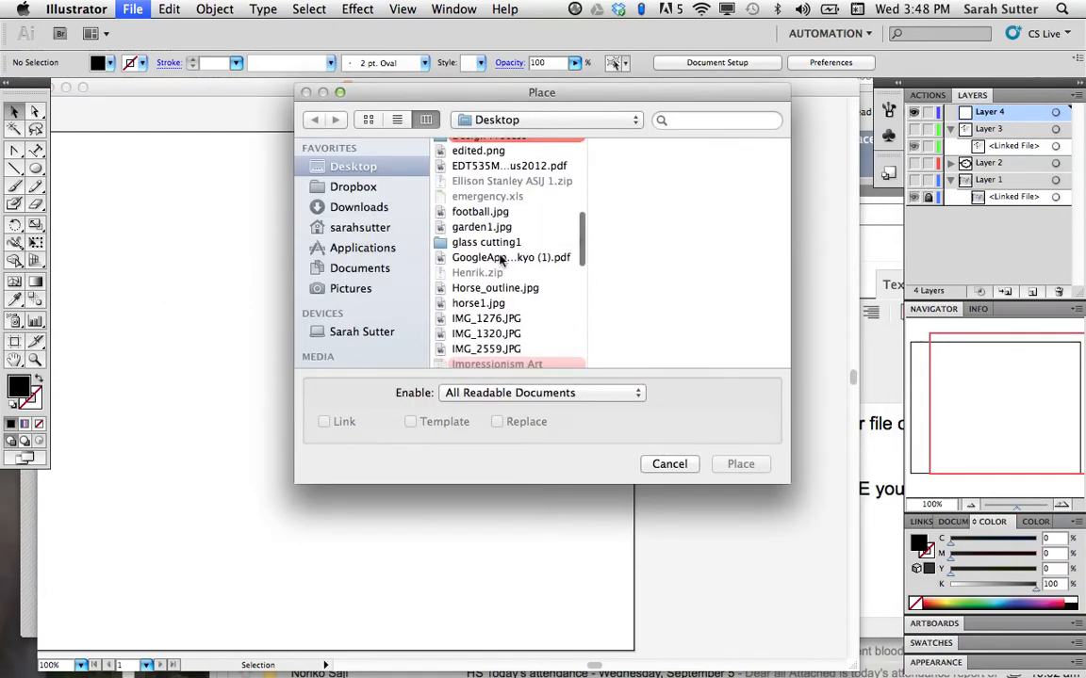
click(484, 311)
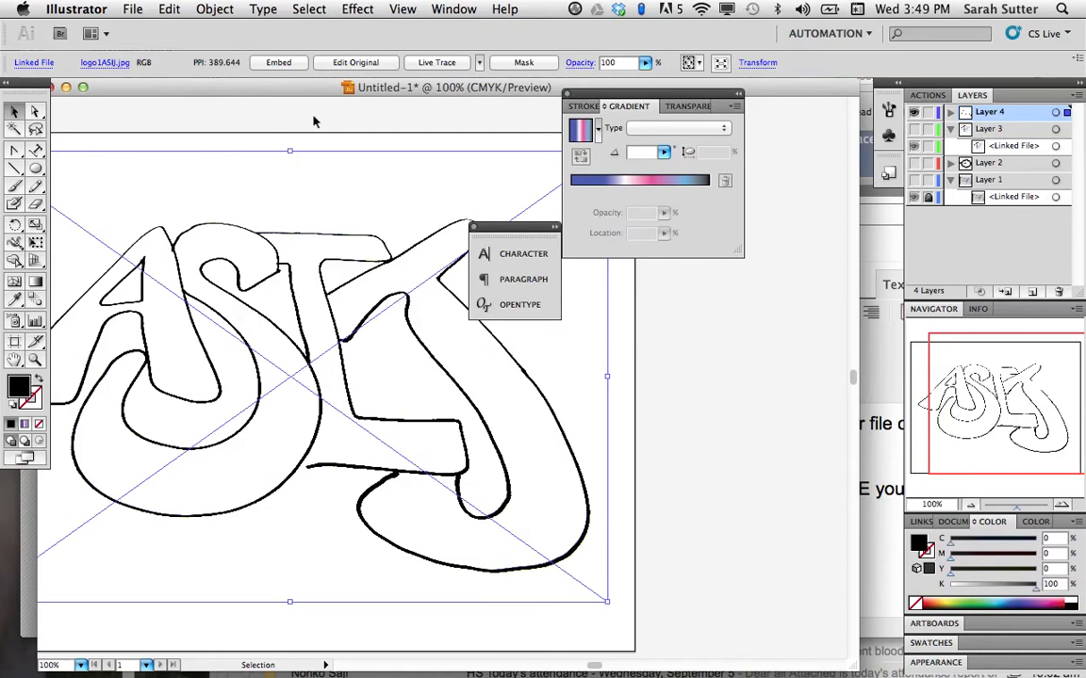
click(214, 9)
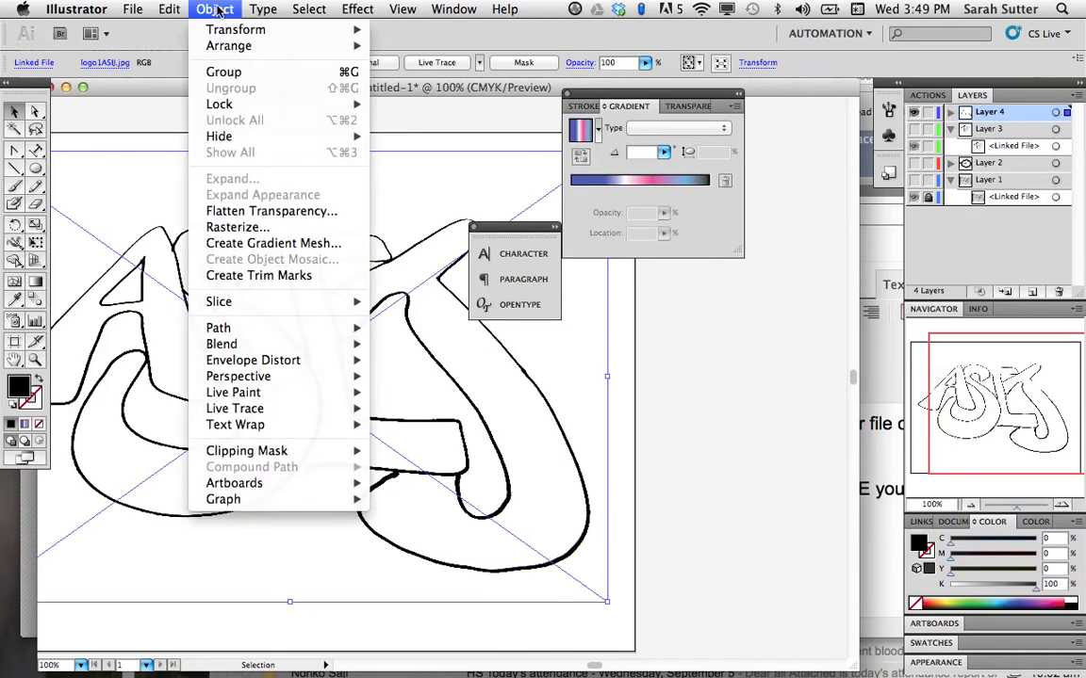
mouse_move(237, 376)
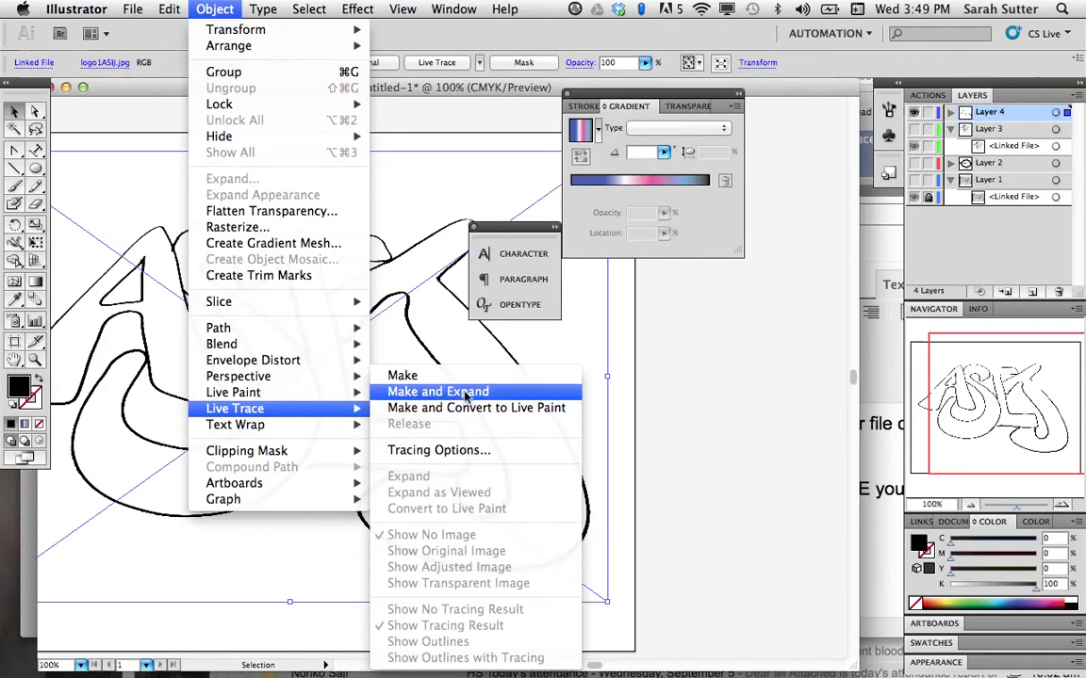
- Run Live Trace Make and Expand on the ASIJ sketch, accepting the slow-tracing warning
click(437, 391)
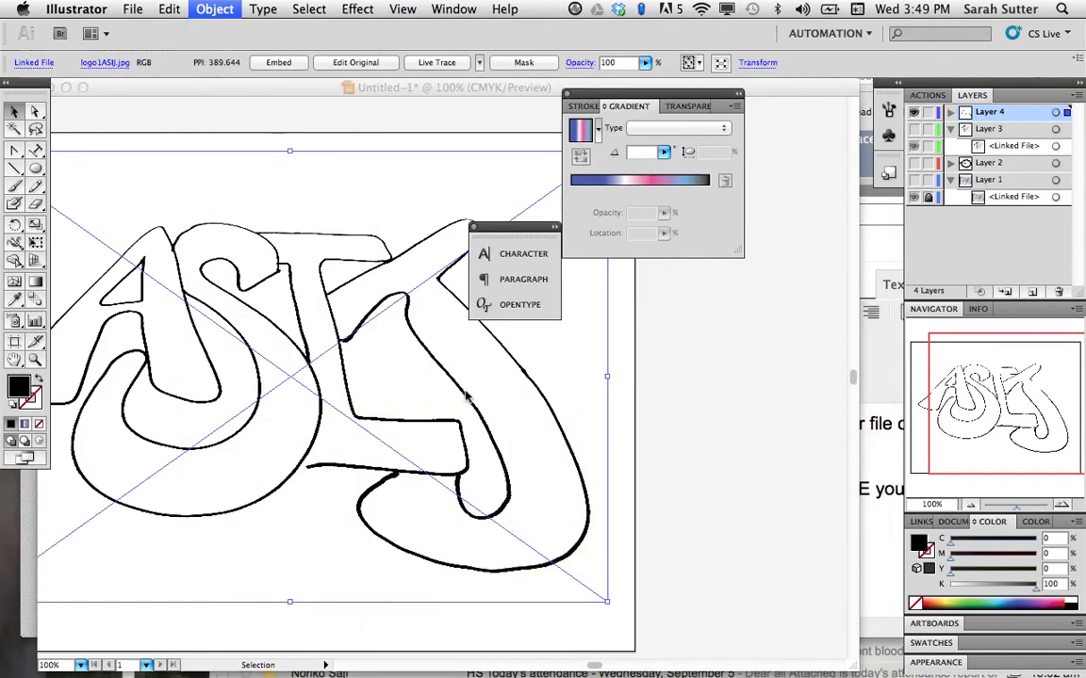
click(437, 63)
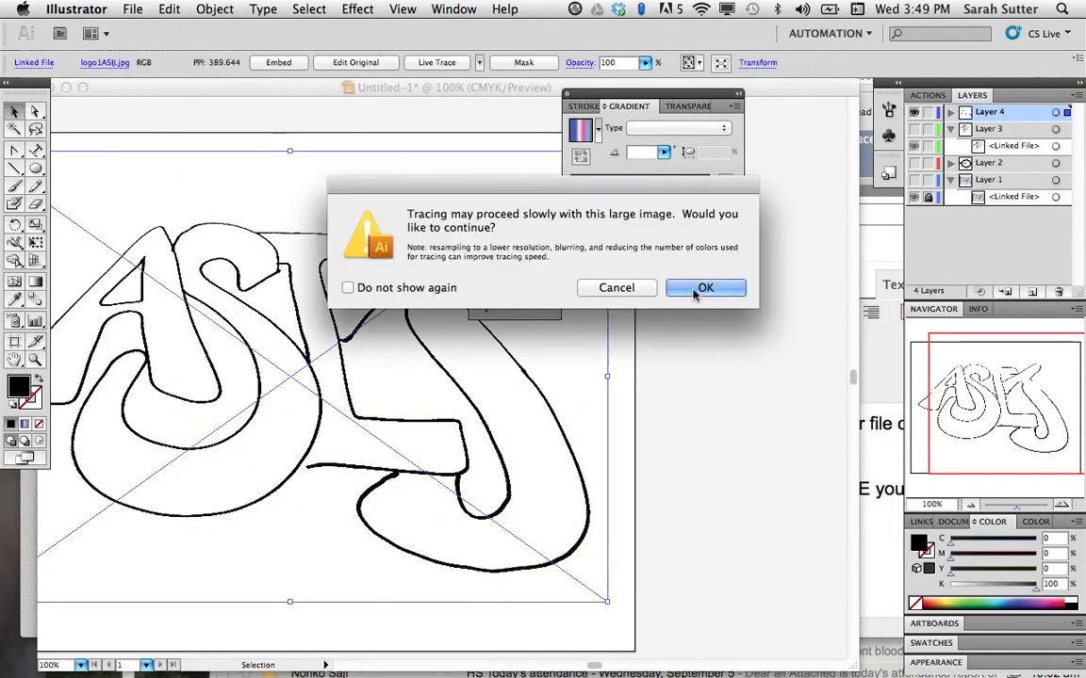
click(705, 288)
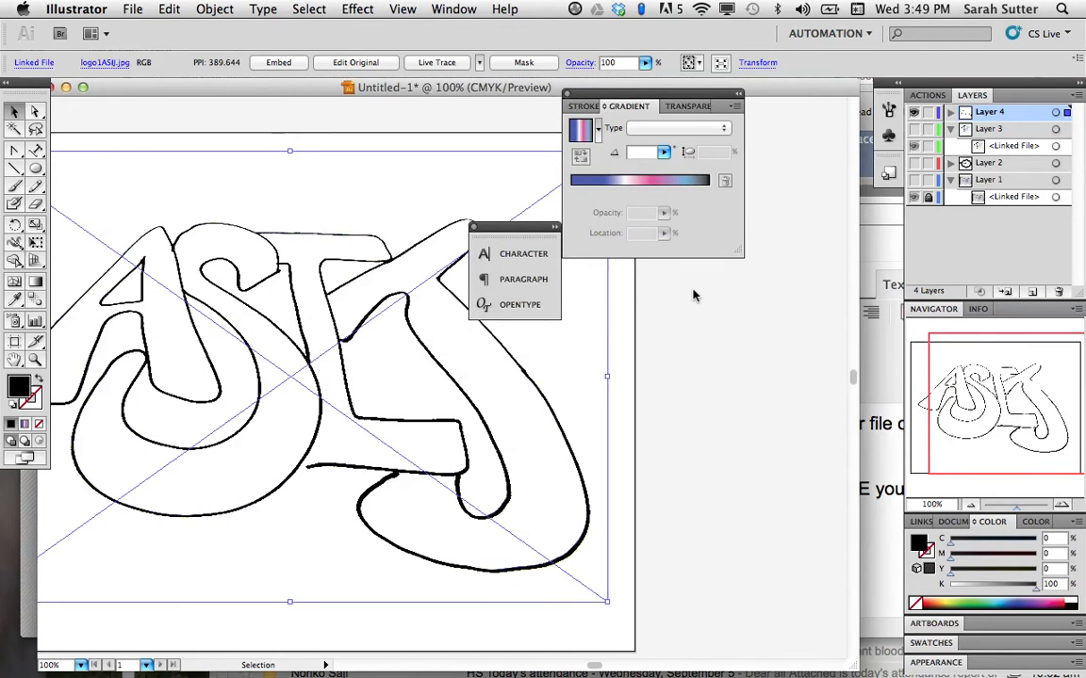
- Let Live Trace finish turning the ASIJ sketch into an expanded group of outline paths
click(436, 62)
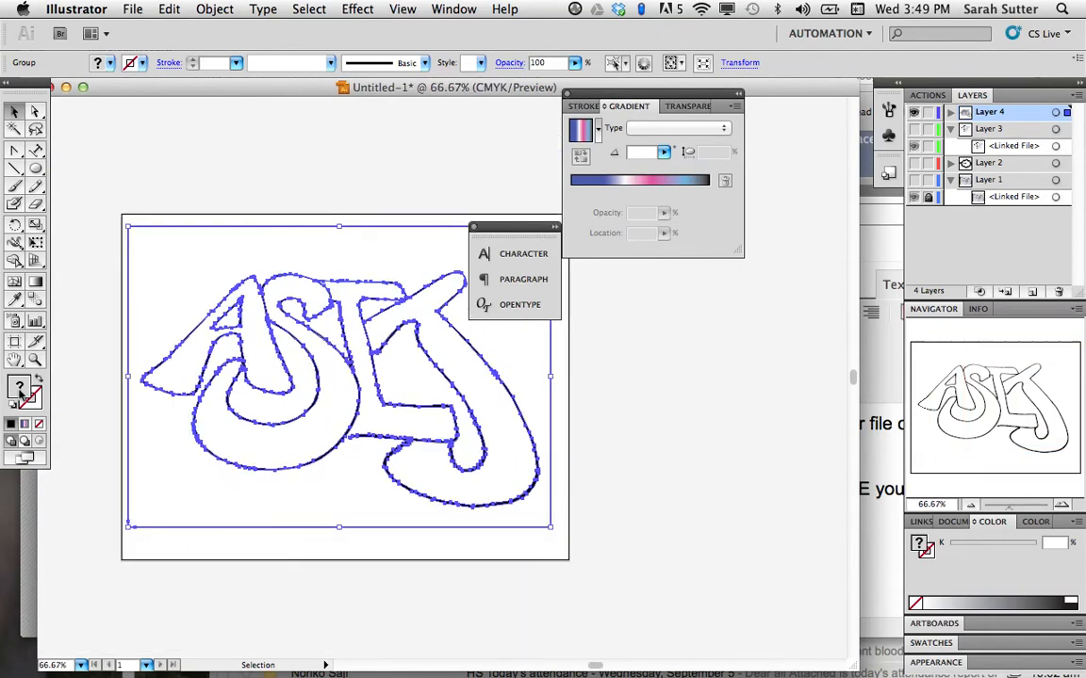
mouse_move(217, 246)
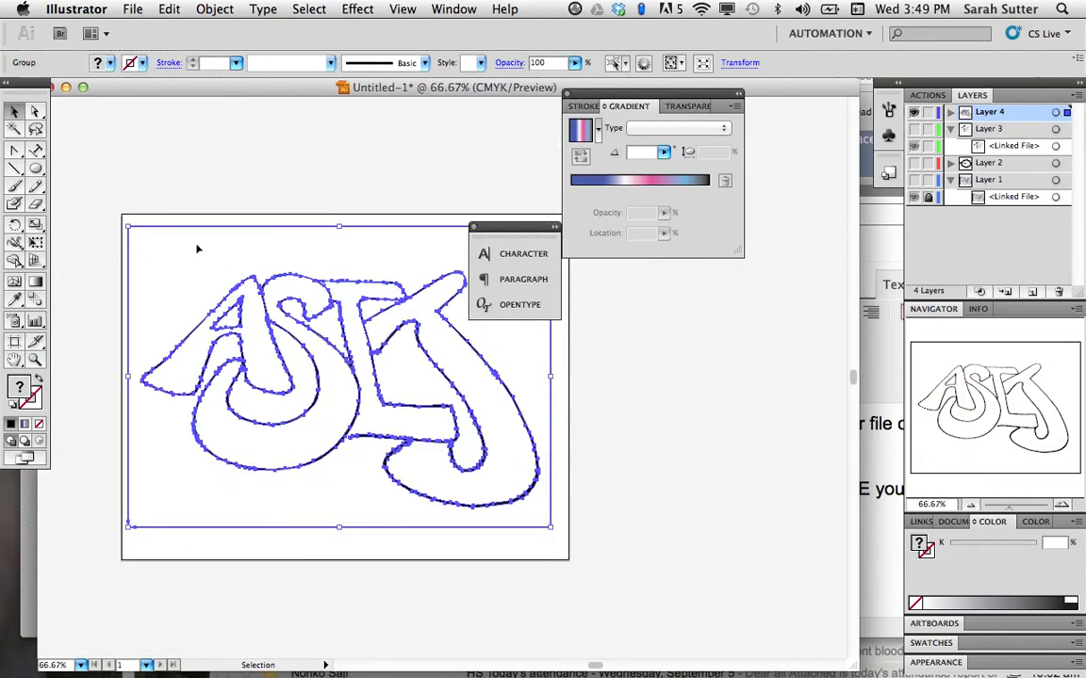
mouse_move(106, 164)
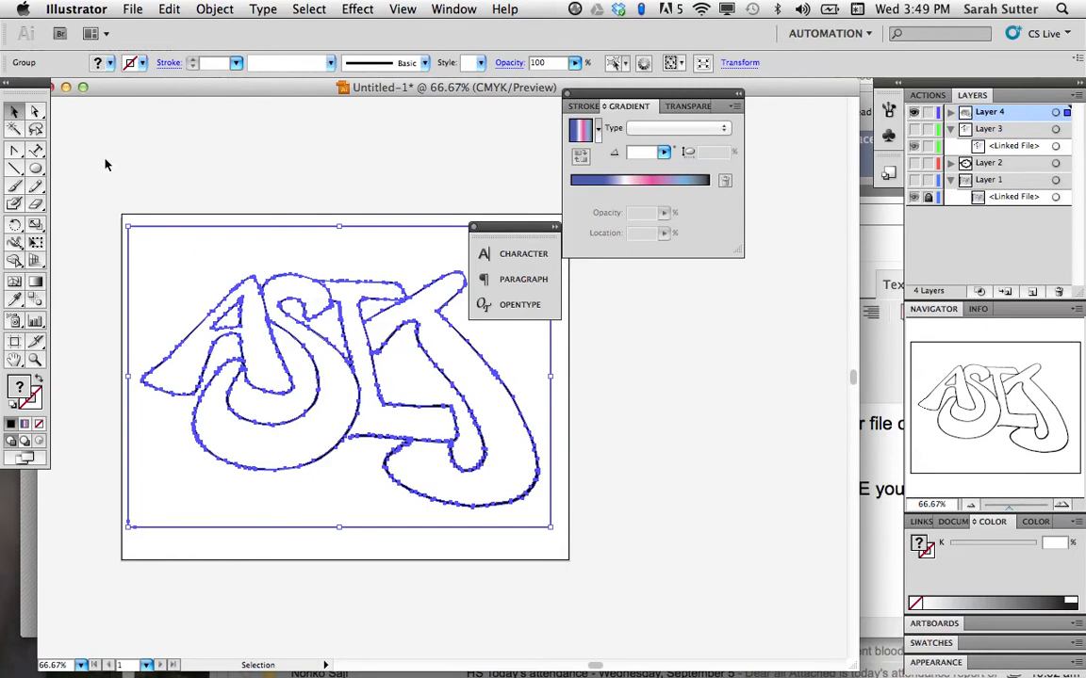
- Direct-select the traced logo's white interior fill shapes, delete them, and deselect
click(36, 129)
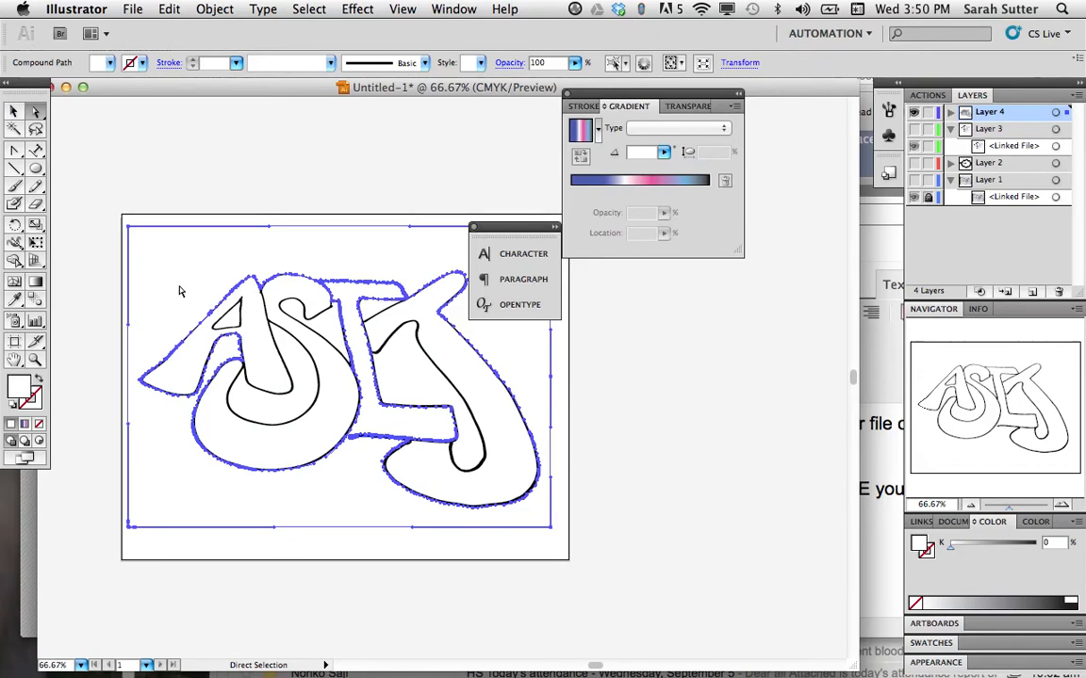
mouse_move(325, 375)
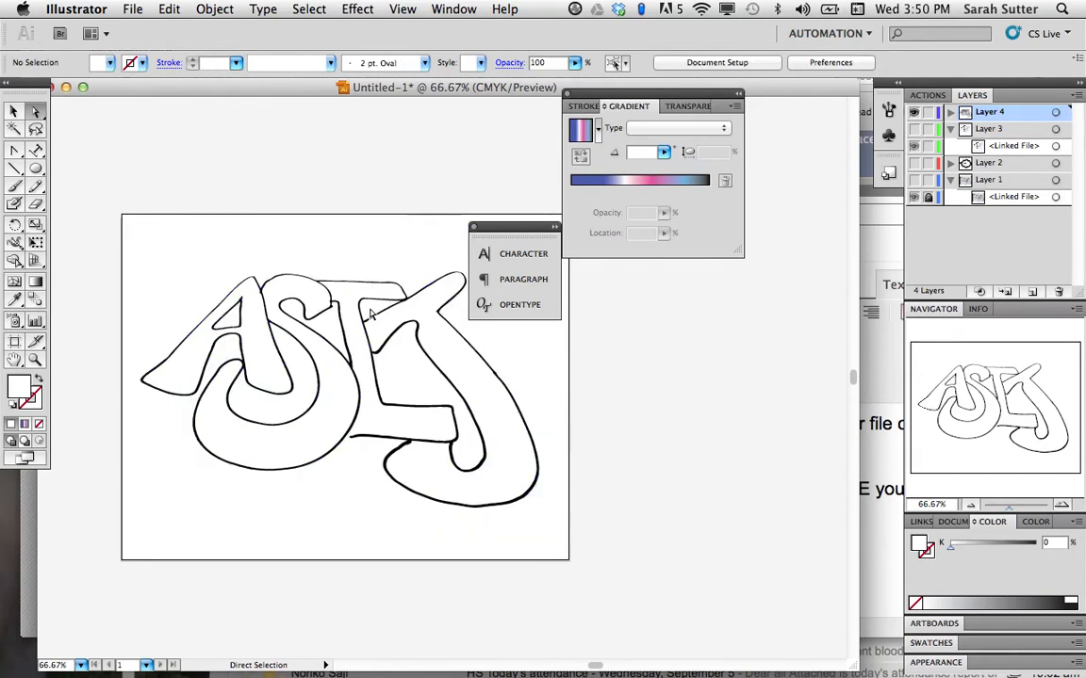
mouse_move(200, 360)
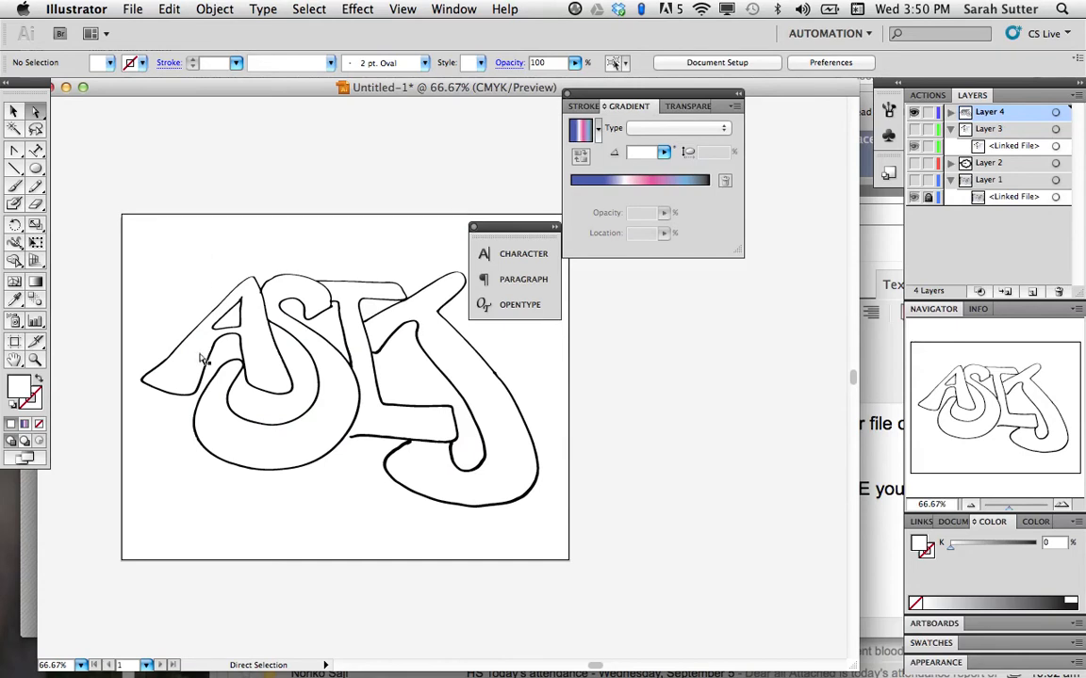
mouse_move(296, 416)
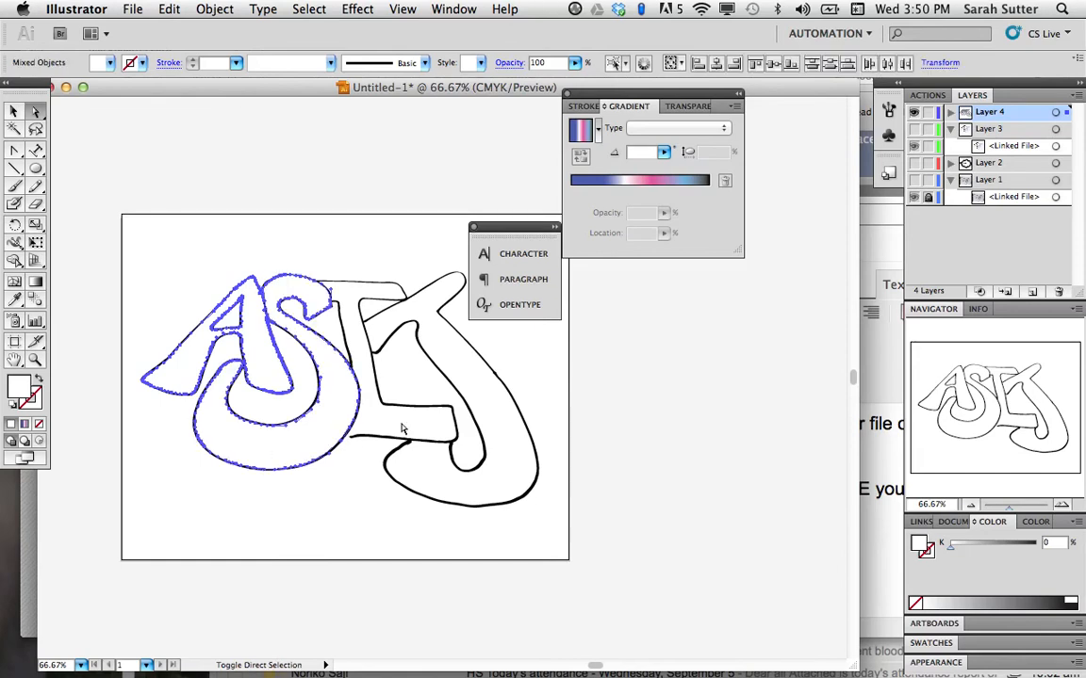
click(431, 476)
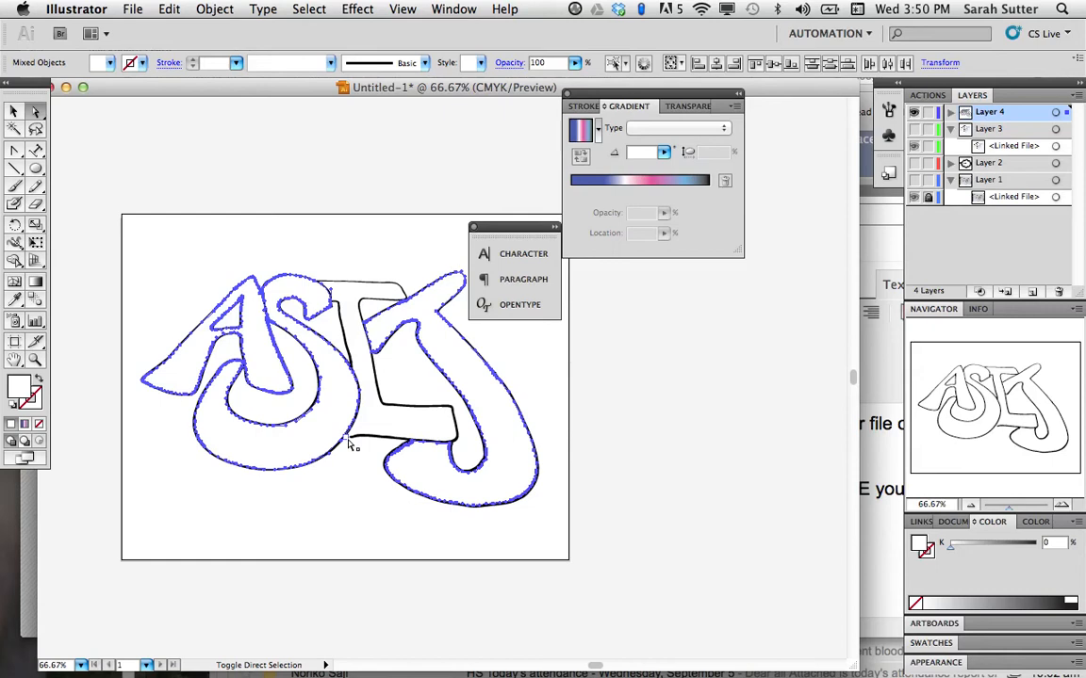
mouse_move(325, 537)
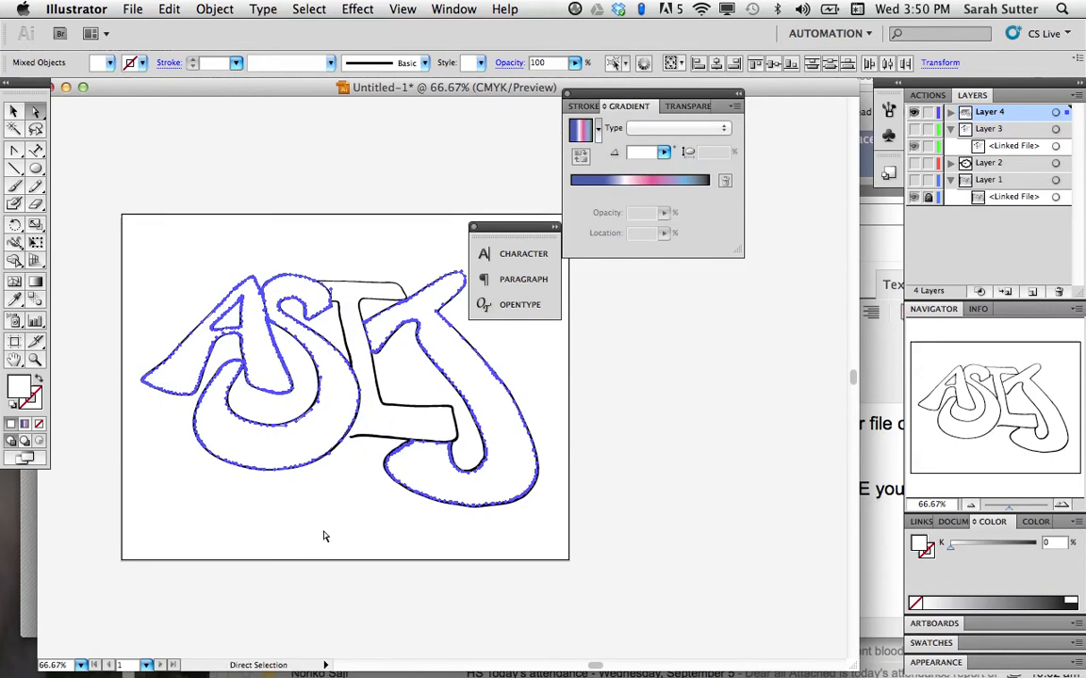
click(326, 536)
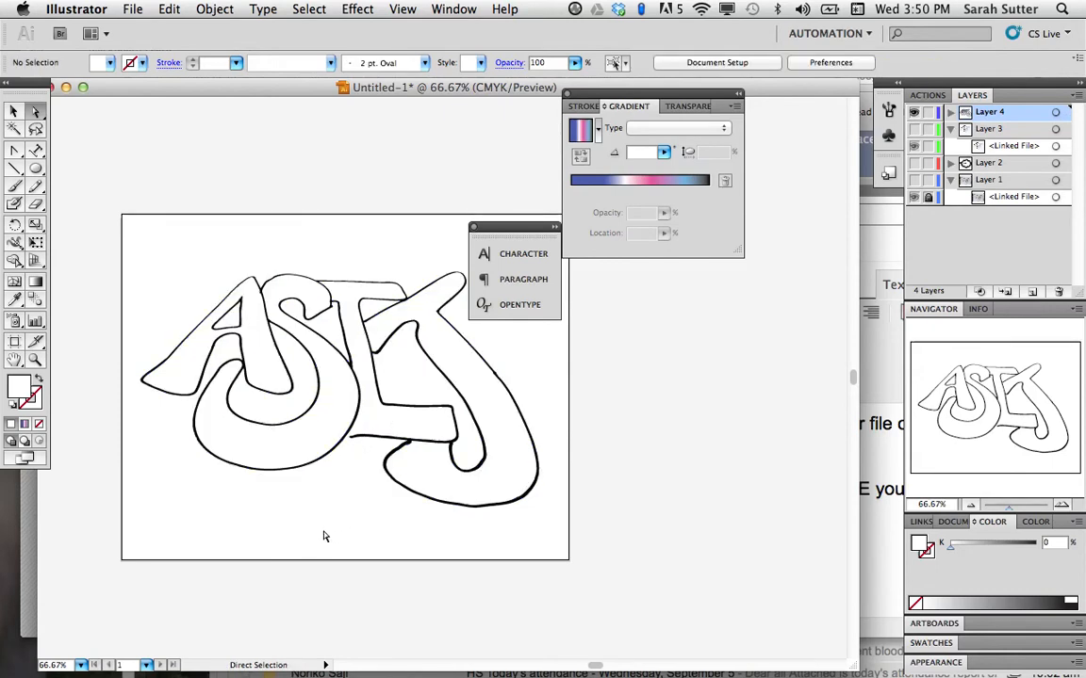
mouse_move(93, 392)
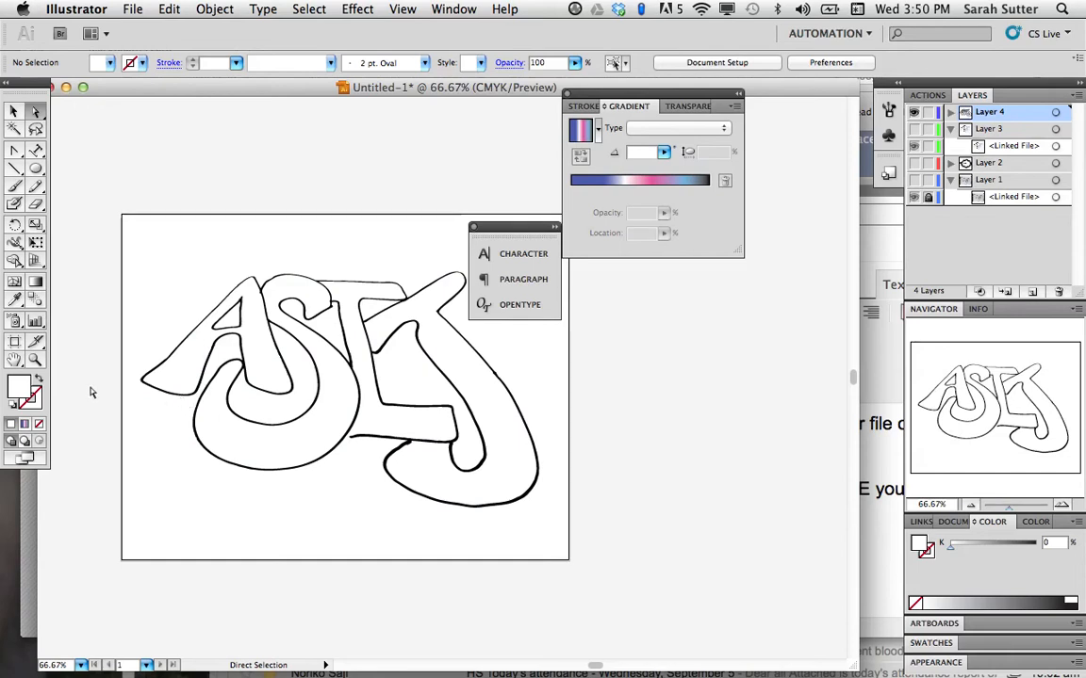
mouse_move(351, 373)
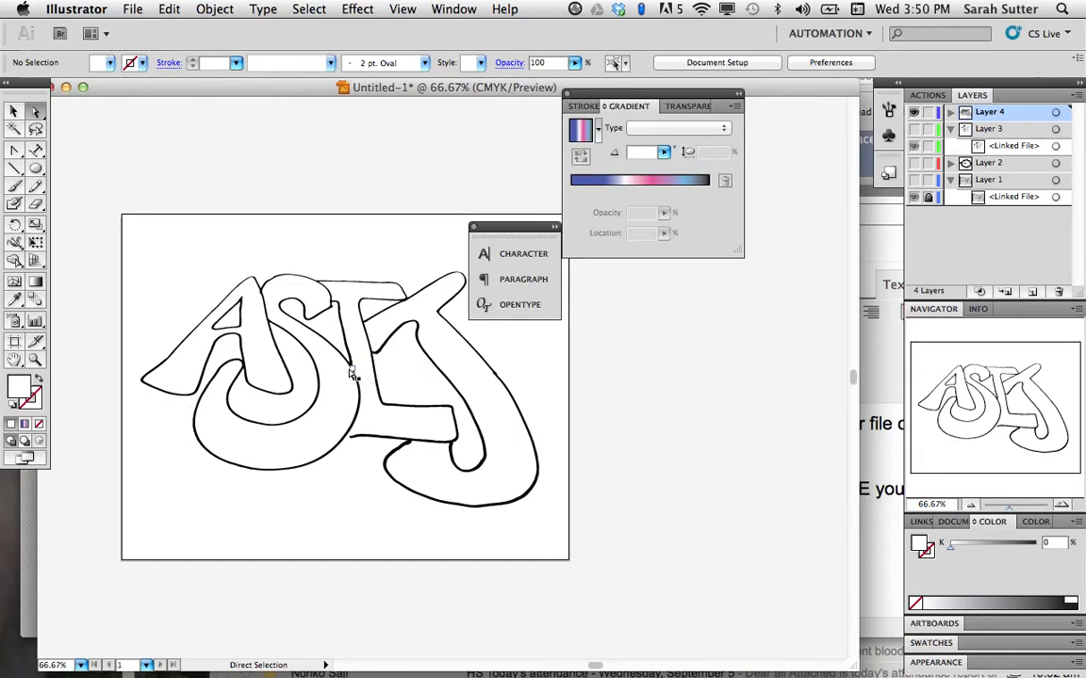
mouse_move(231, 382)
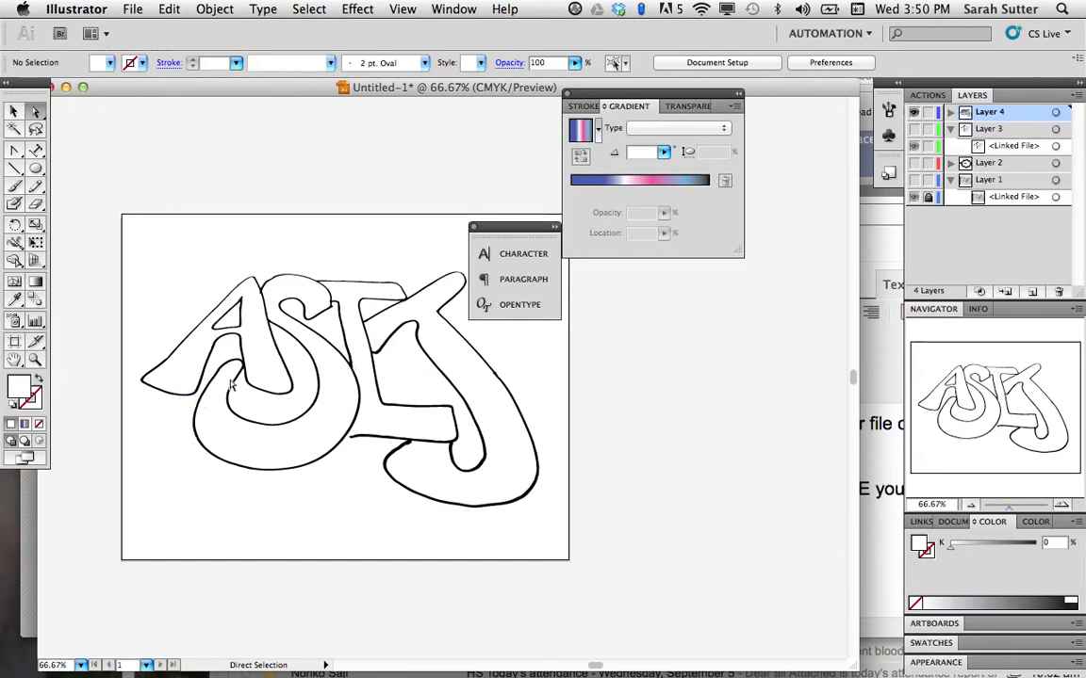
mouse_move(209, 377)
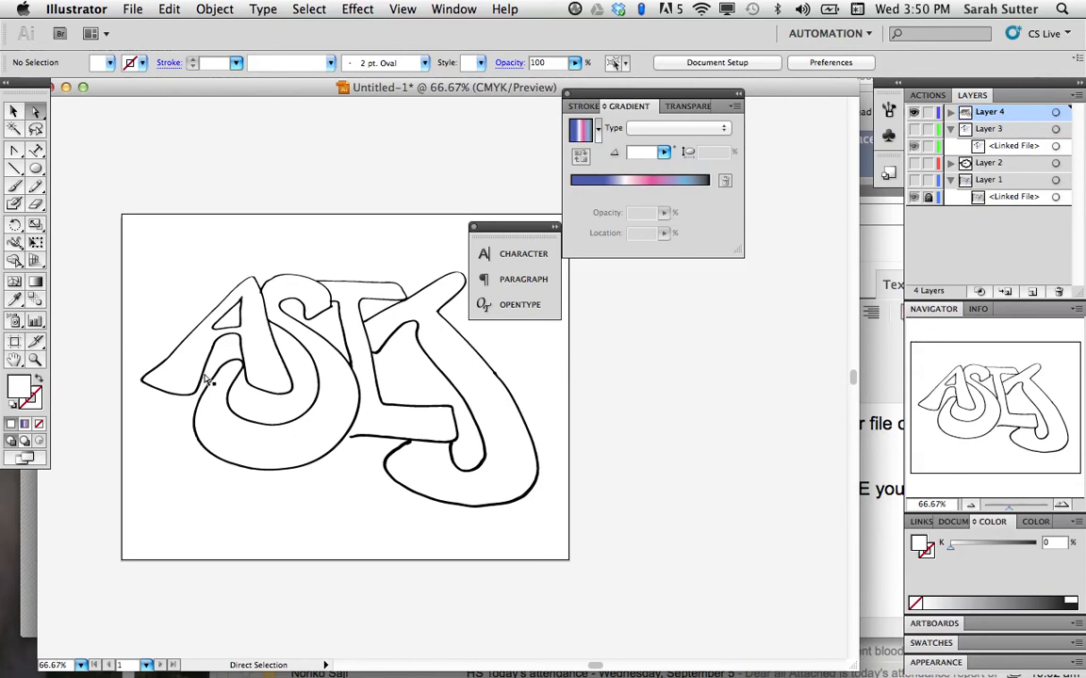
click(217, 377)
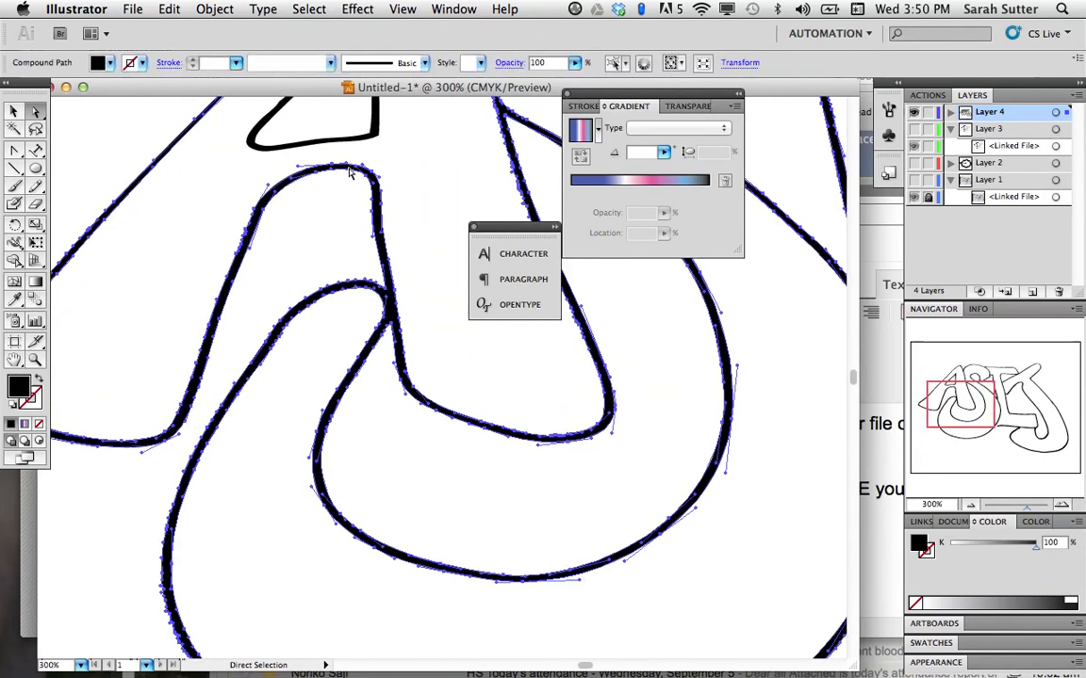
mouse_move(385, 349)
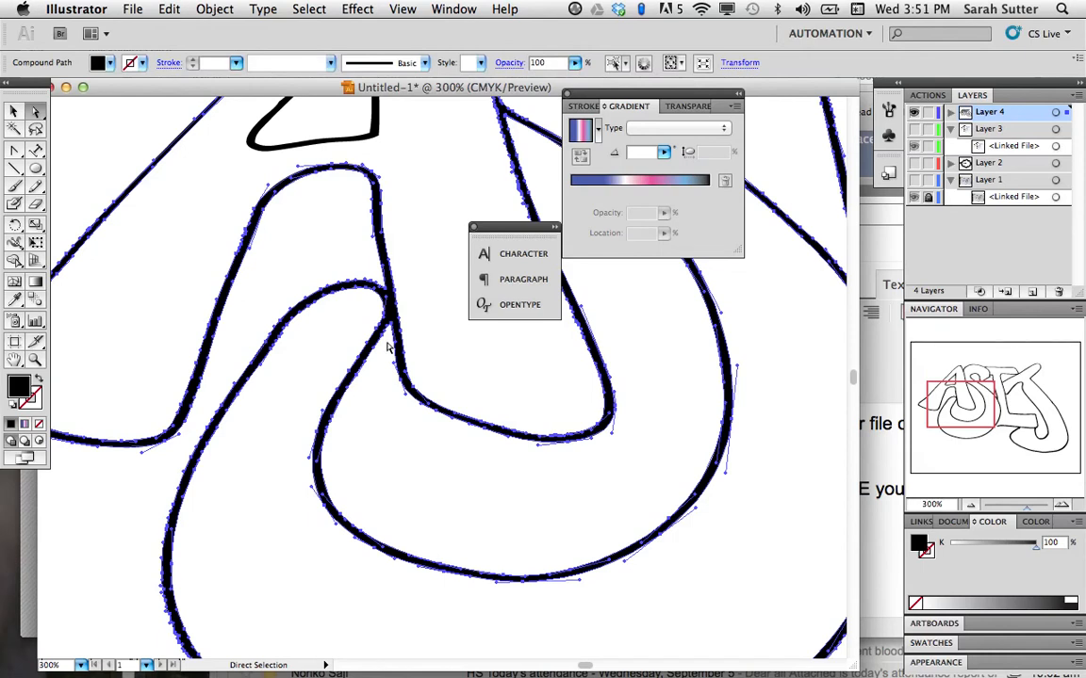
mouse_move(198, 457)
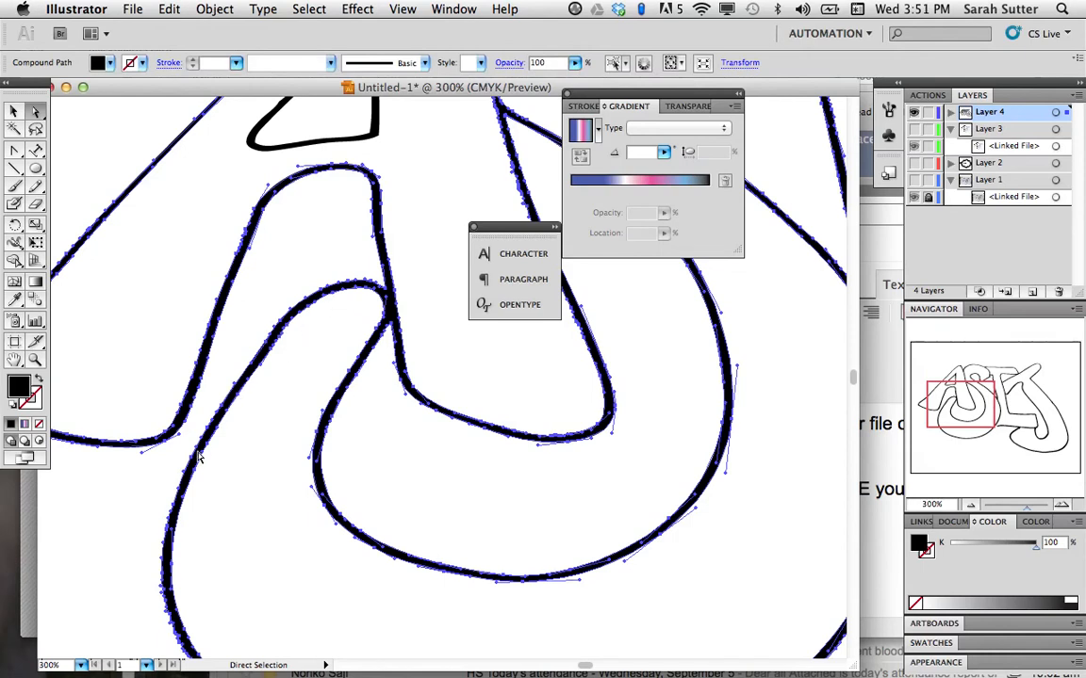
mouse_move(389, 302)
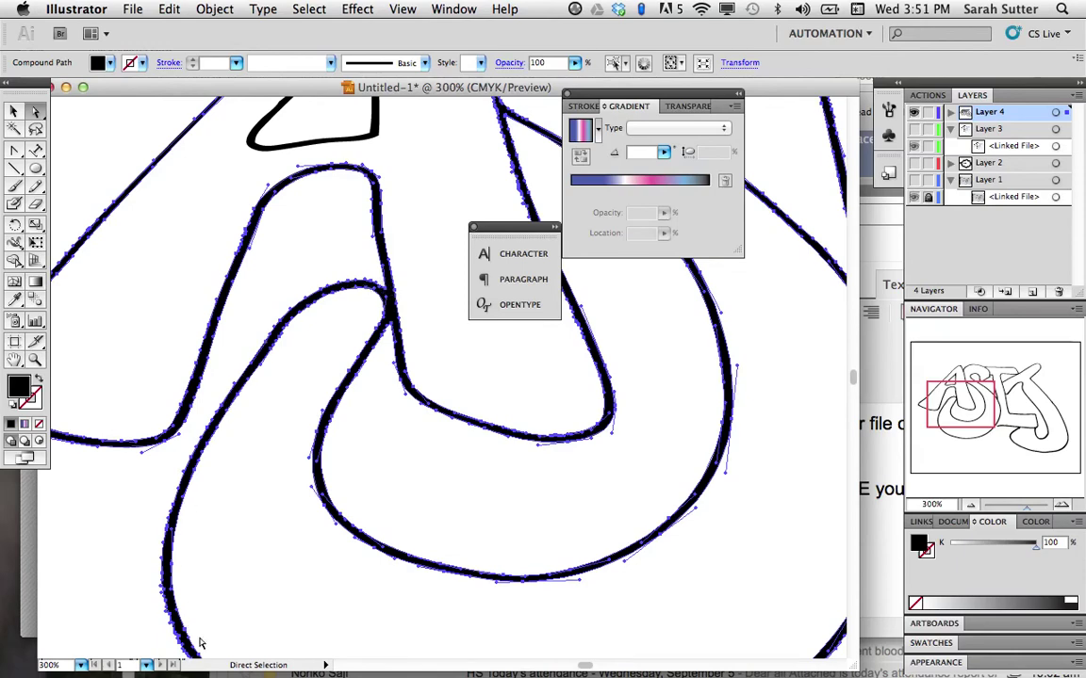
mouse_move(382, 140)
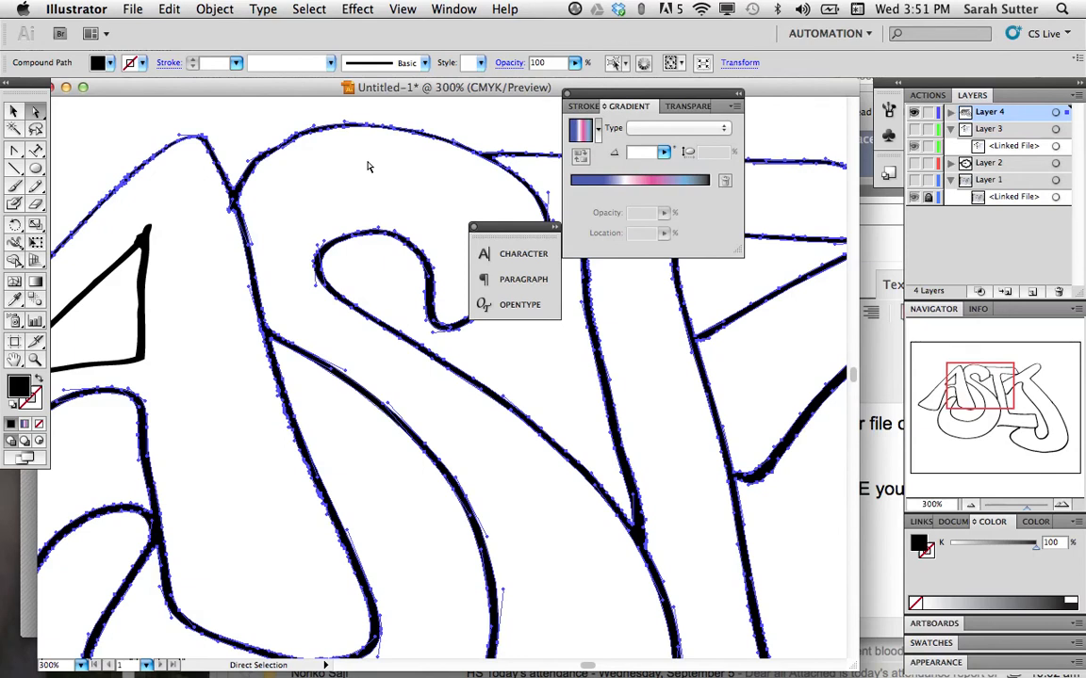
mouse_move(160, 317)
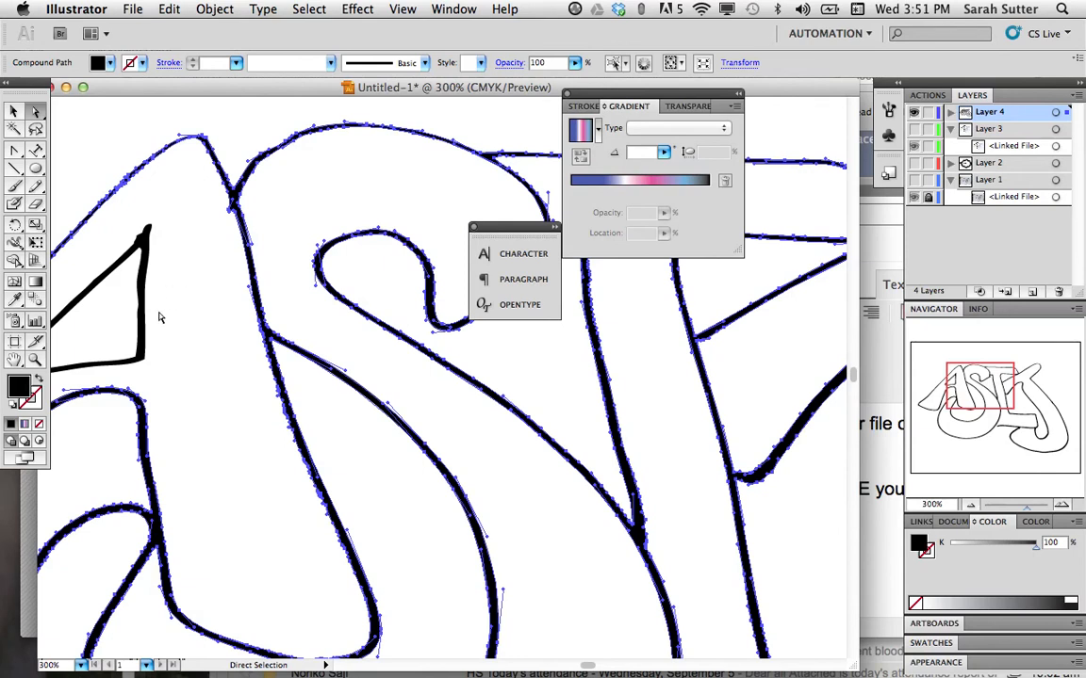
mouse_move(383, 154)
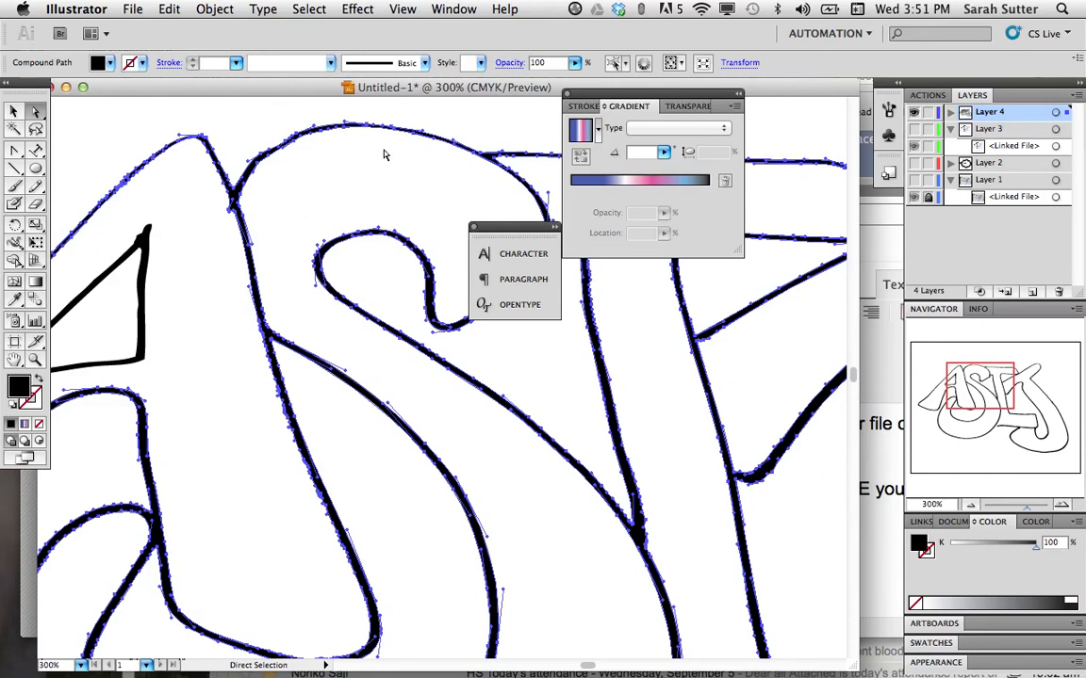
mouse_move(346, 153)
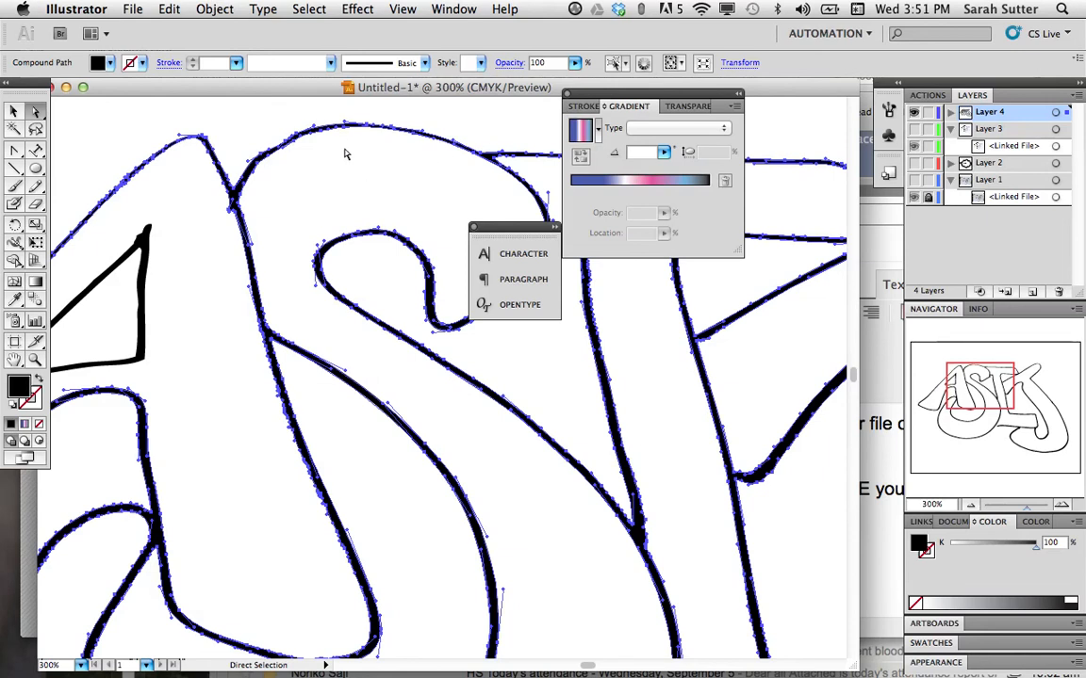
mouse_move(403, 430)
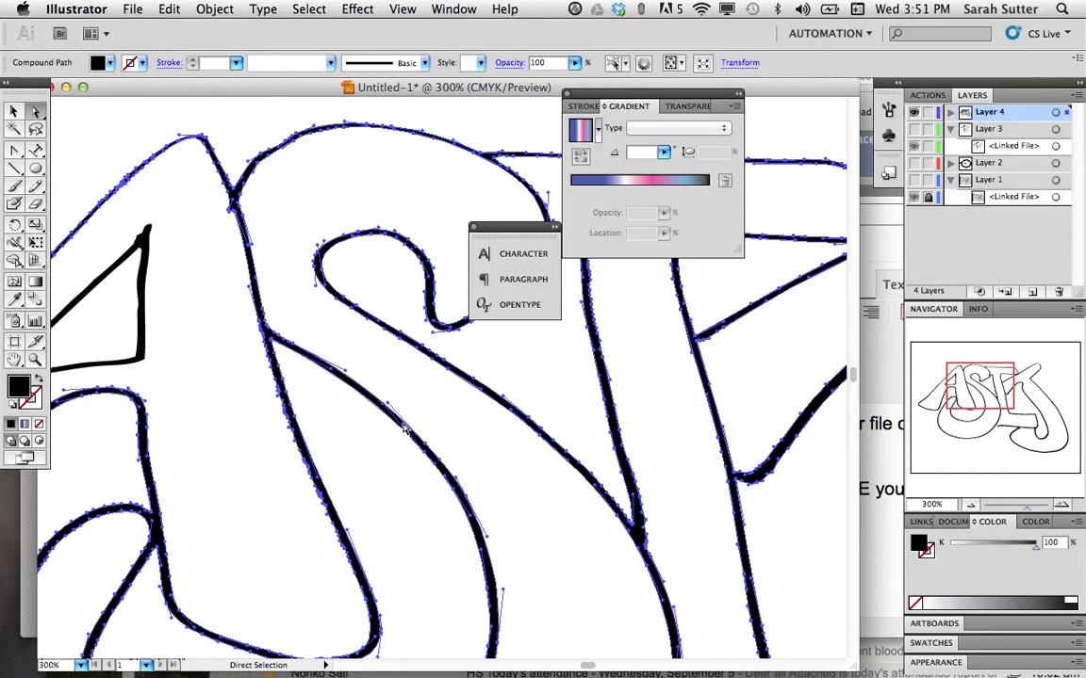
mouse_move(647, 493)
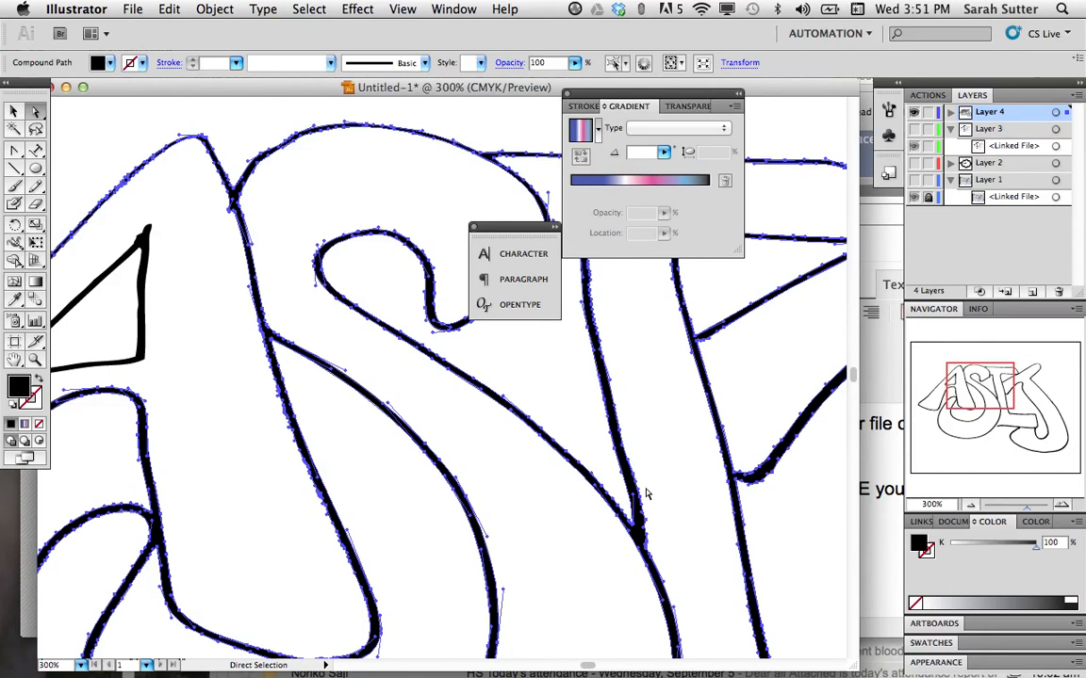